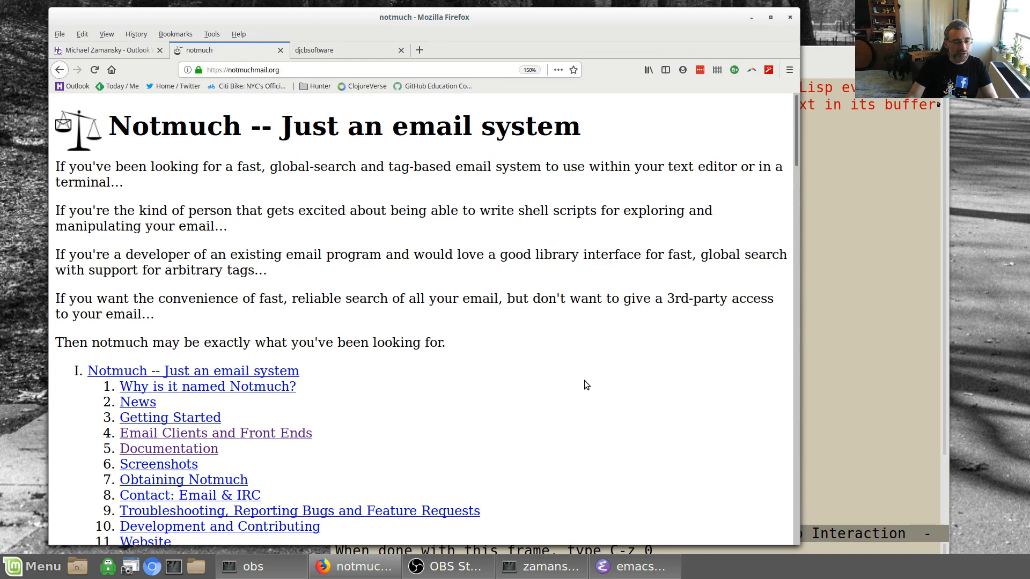
# - List the available notmuch packages with apt-cache search notmuch in a terminal
pyautogui.click(541, 566)
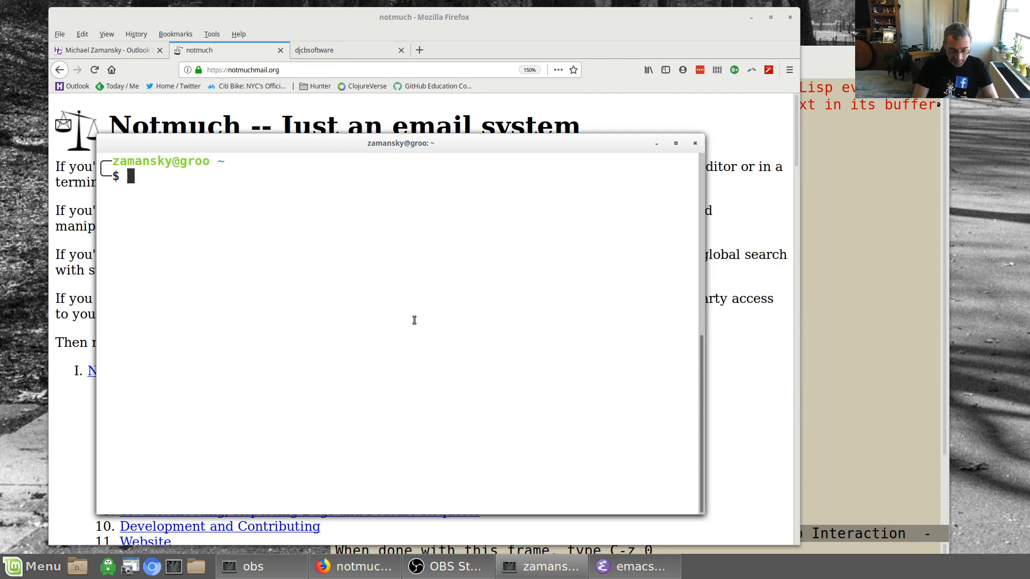
pyautogui.write('apt-cache searc')
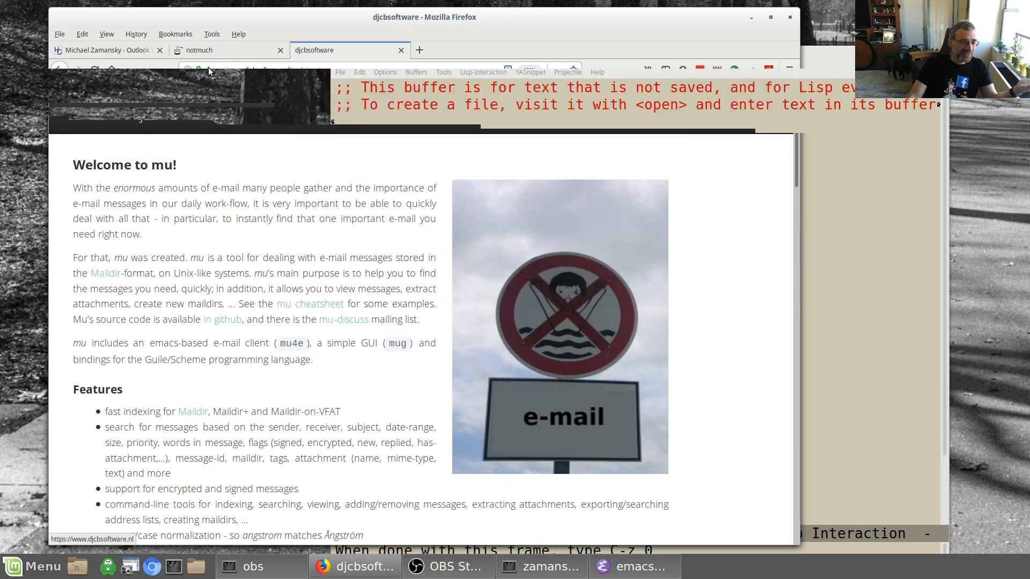
pyautogui.click(228, 50)
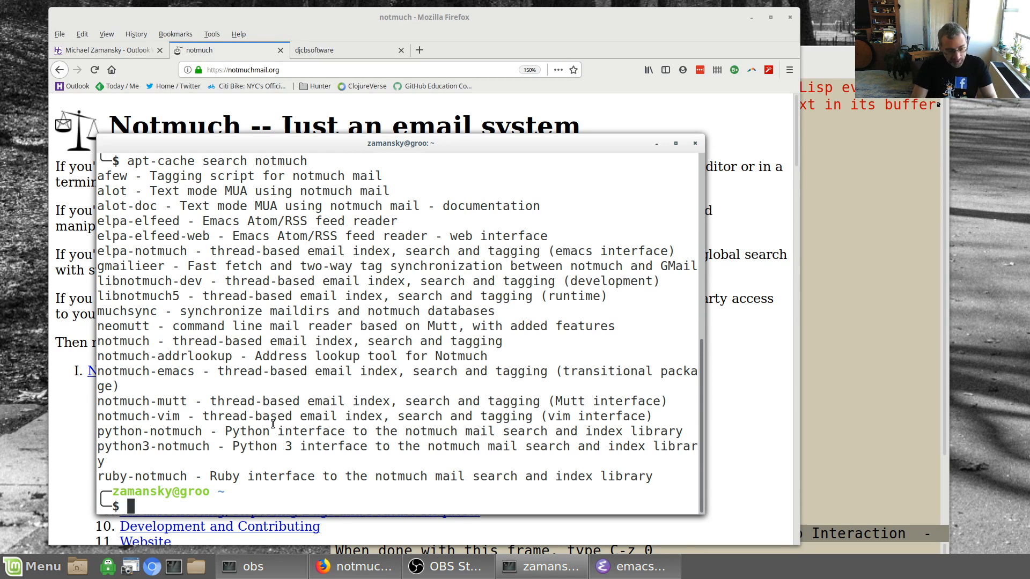
# - Install notmuch with sudo apt-get install notmuch
pyautogui.write('sudo a')
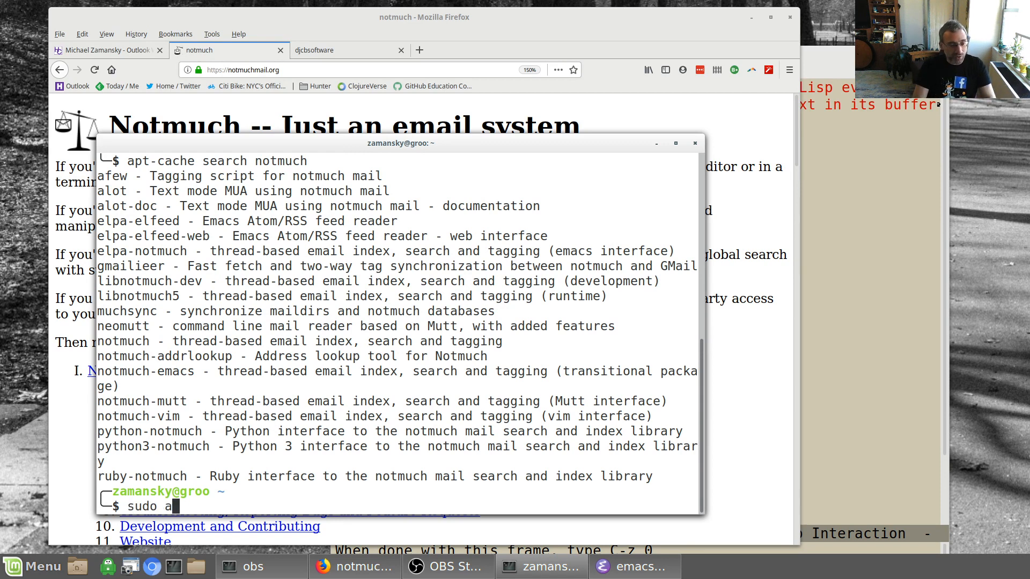
pyautogui.write('pt-get install notm')
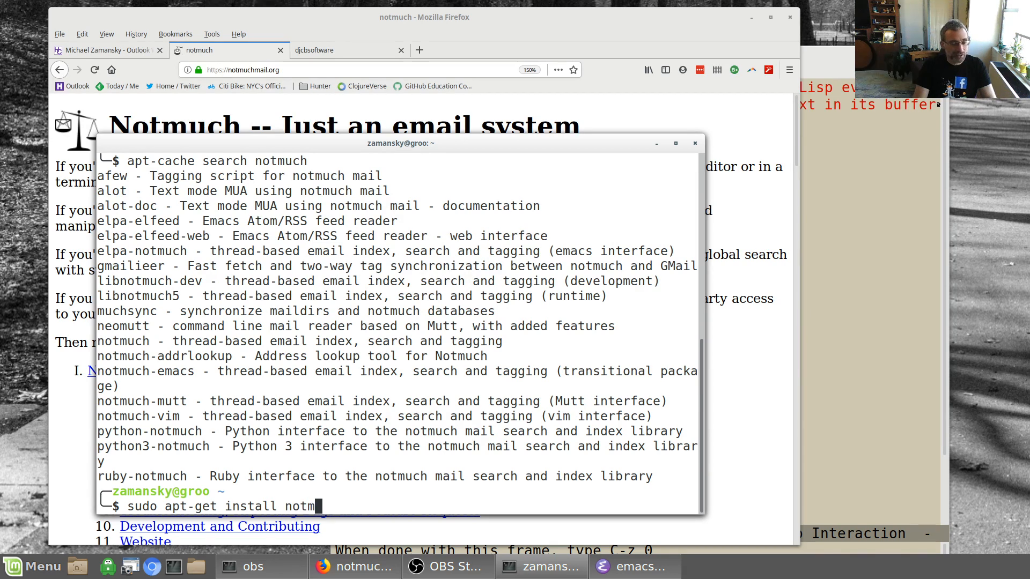
pyautogui.write('uch')
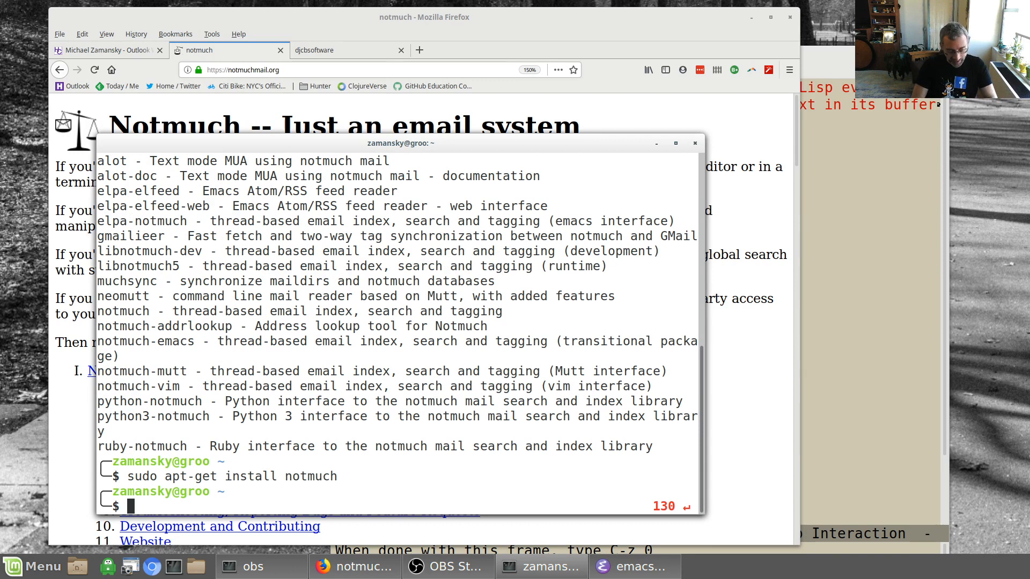
# - Start and cancel notmuch setup, then run notmuch new to index the mail folders
pyautogui.write('notmc')
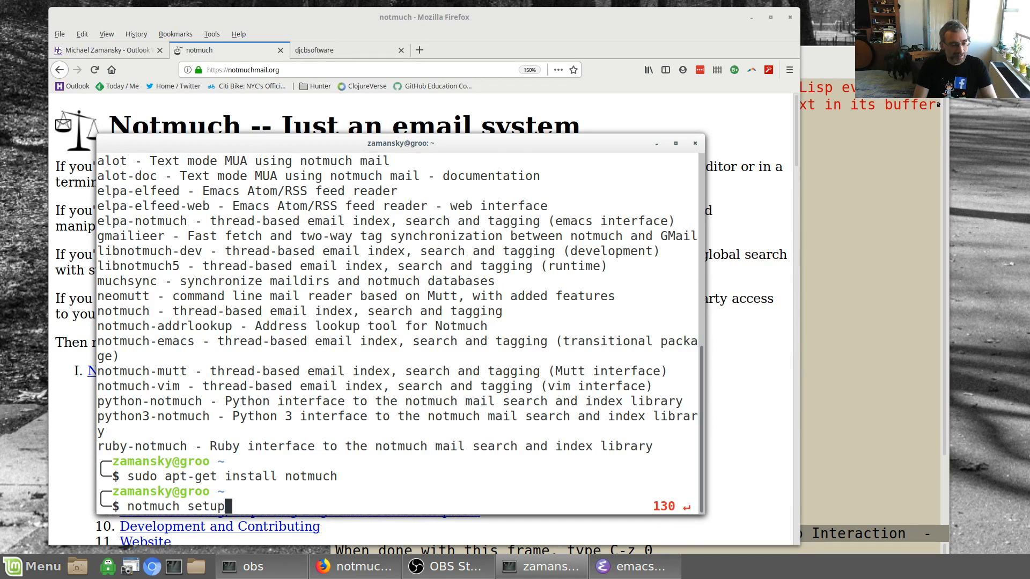
pyautogui.press('Return')
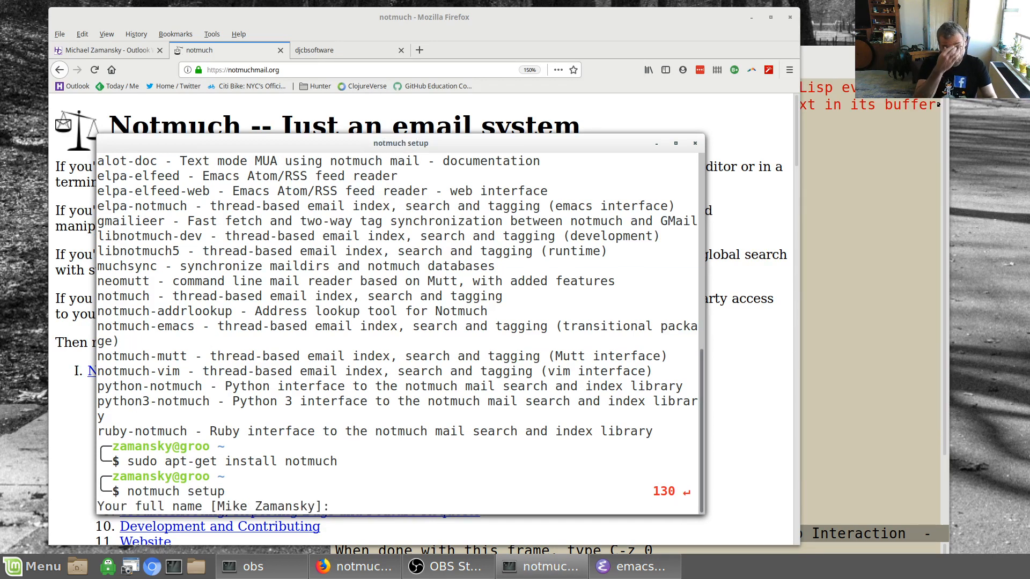
pyautogui.press('ctrl+c')
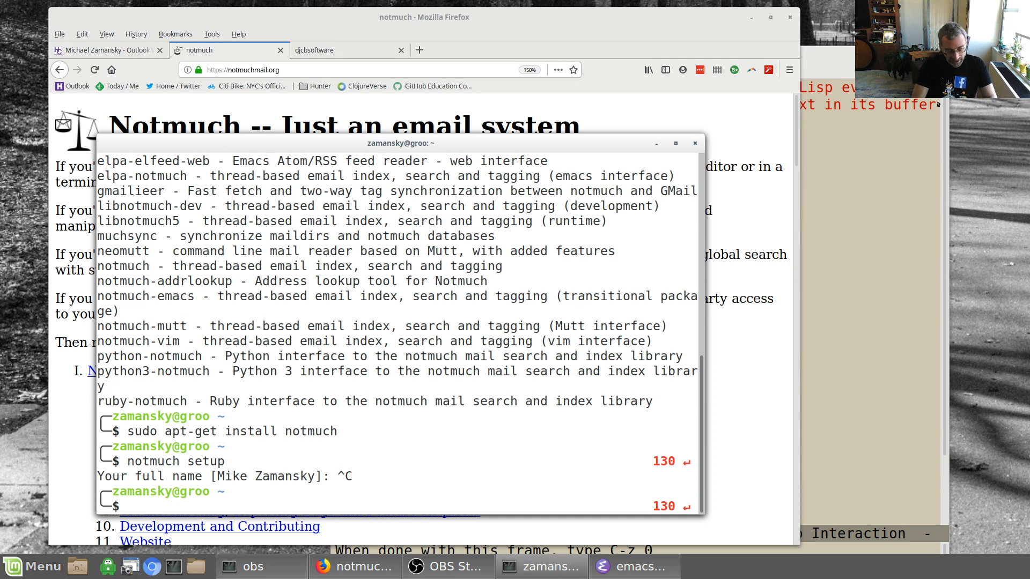
pyautogui.write('notmuch new')
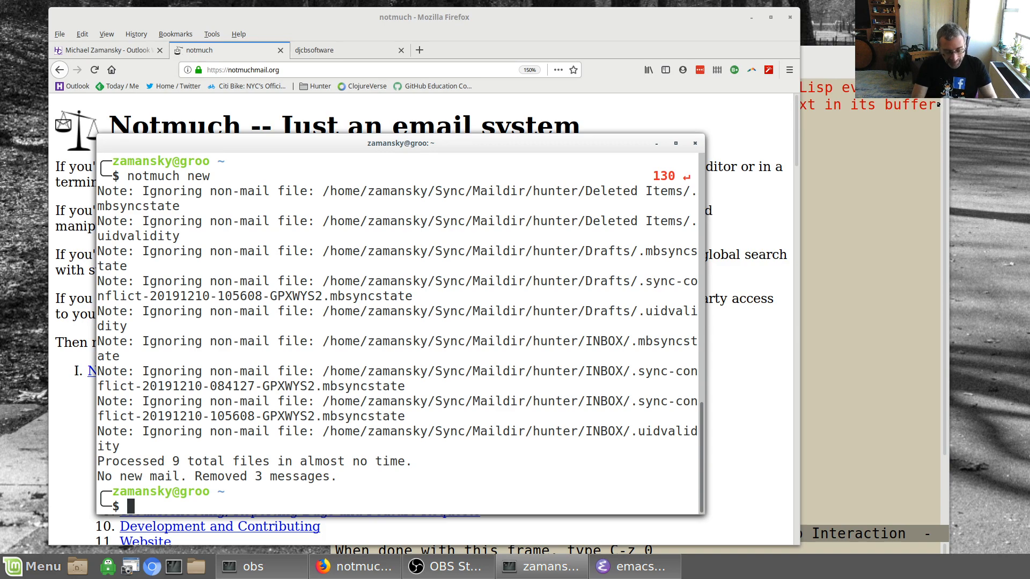
# - Sync mail with offlineimap and list the inbox-tagged threads with notmuch
pyautogui.write('offlineimap')
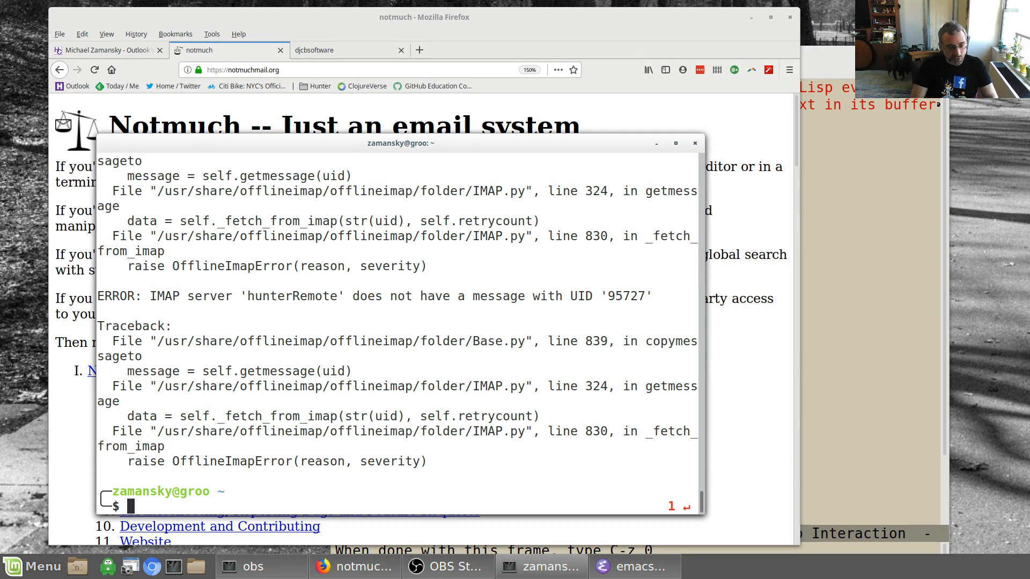
pyautogui.write('notmuch search tag:inbox')
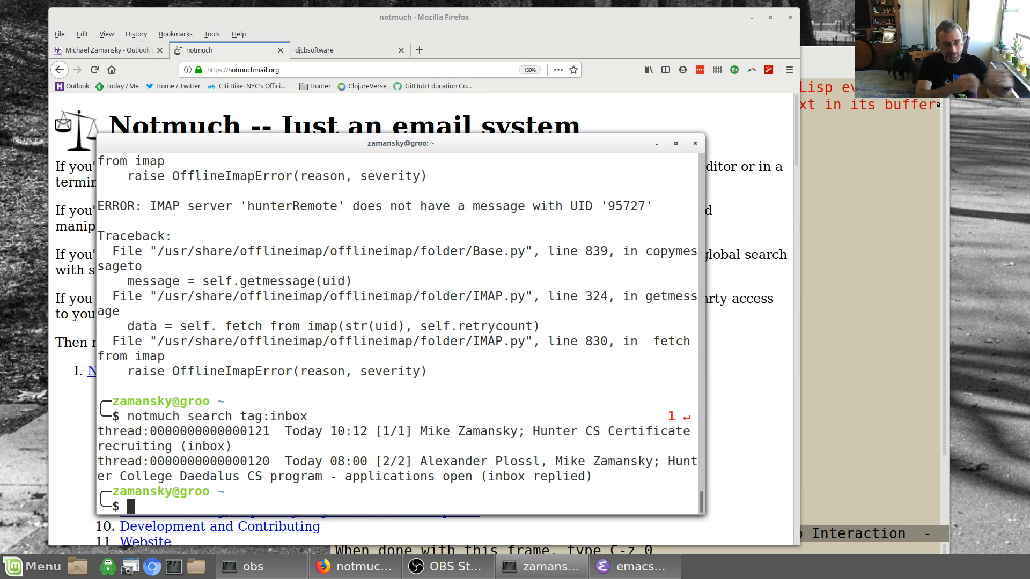
# - Search notmuch for tag:inbox and for date:yesterday
pyautogui.write('notmuch search tag:inbox')
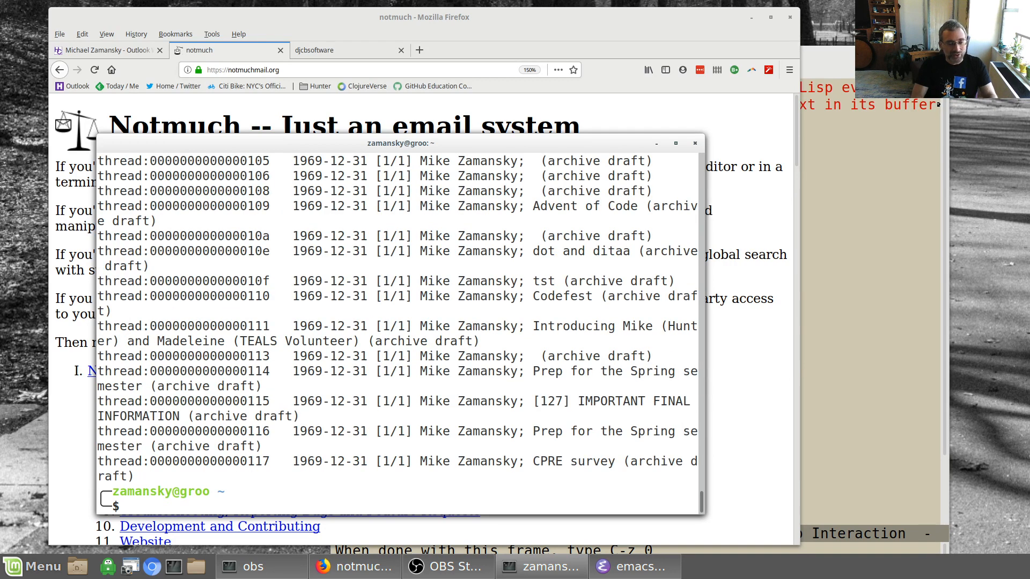
pyautogui.write('notmuch search t')
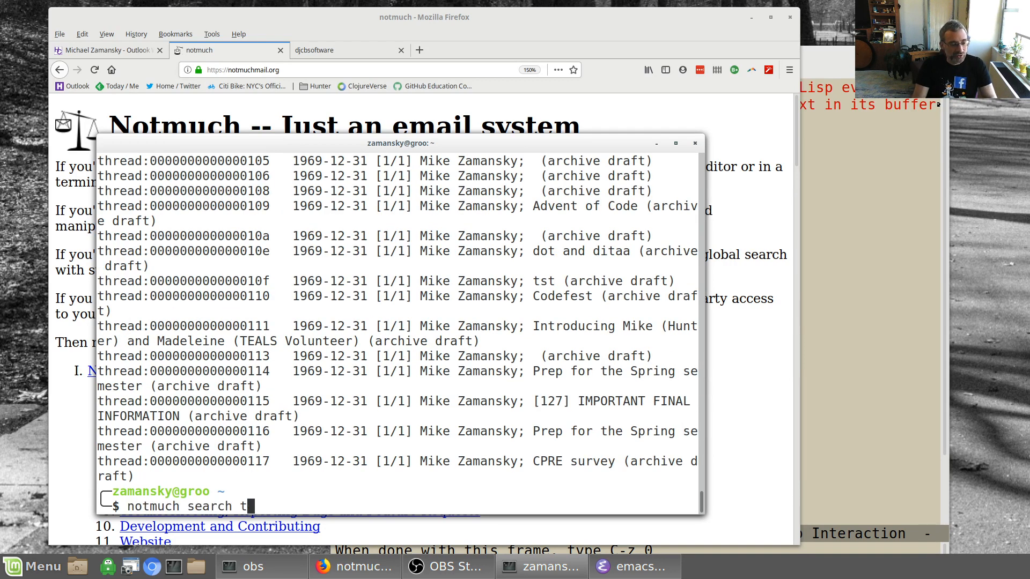
pyautogui.write('date:yesterday')
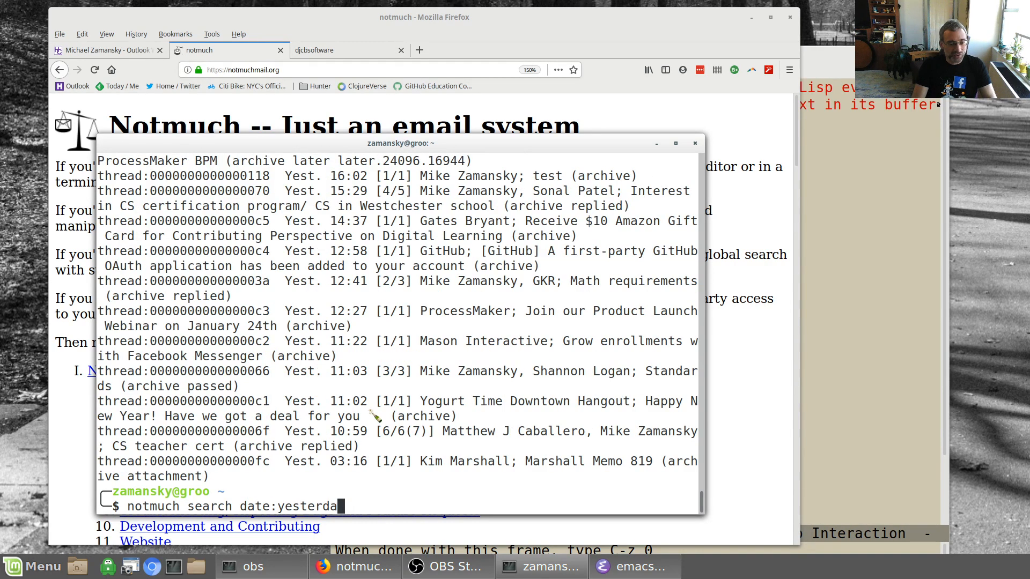
pyautogui.press('ctrl+u')
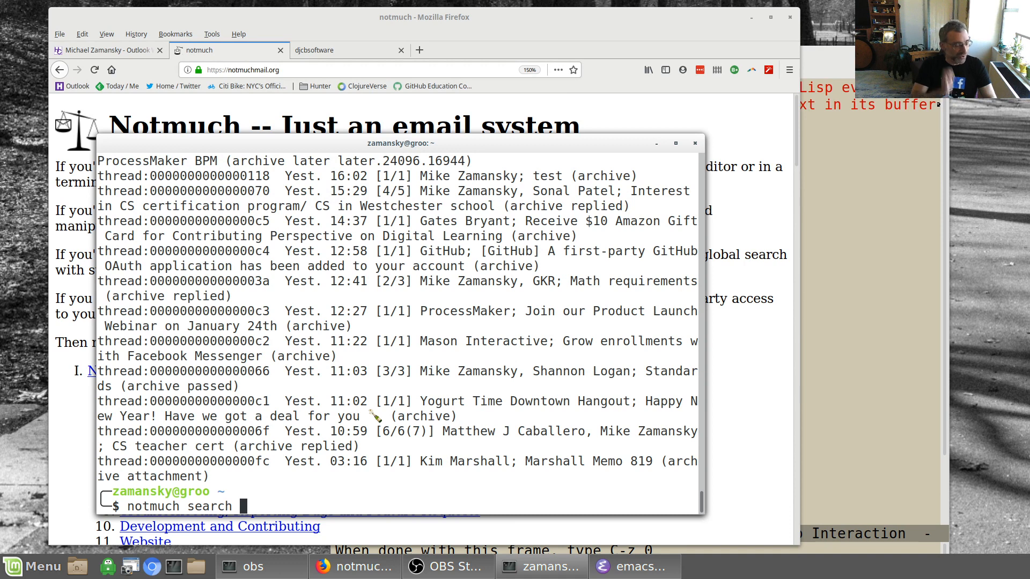
# - Search notmuch for body:CTLE and body:ctle, then run mu find with a date query
pyautogui.write('body:')
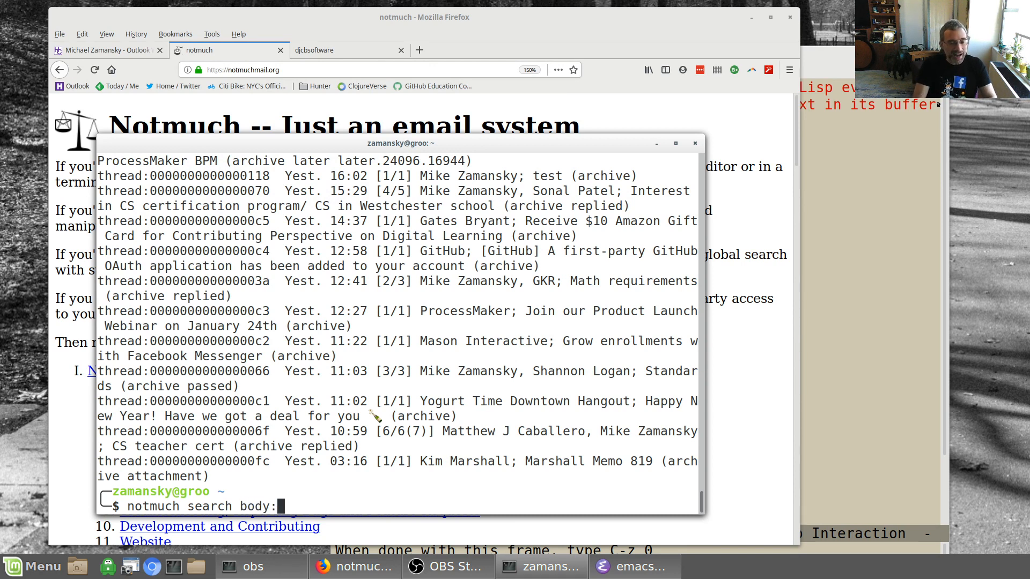
pyautogui.write('CTLE')
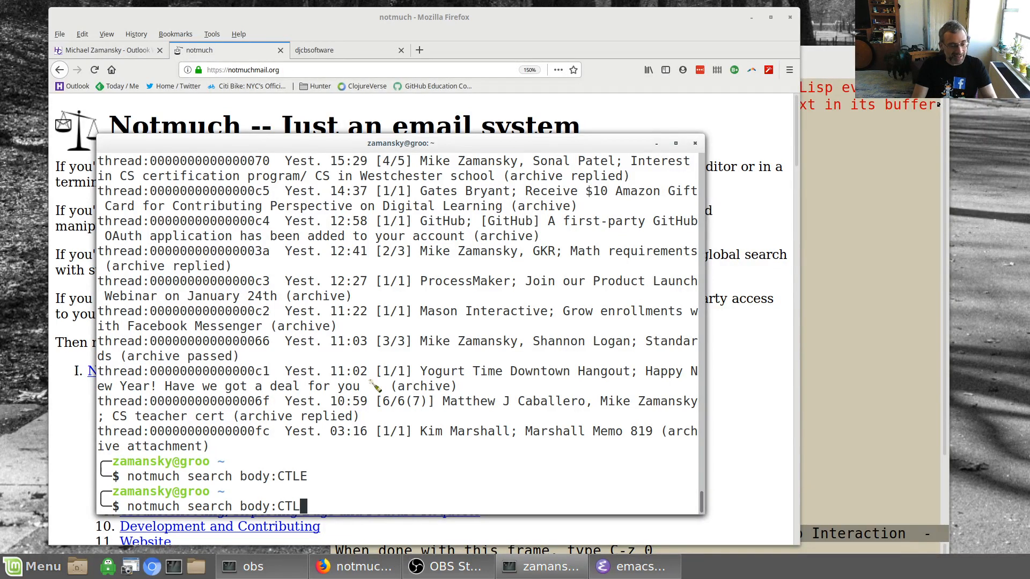
pyautogui.press('Return')
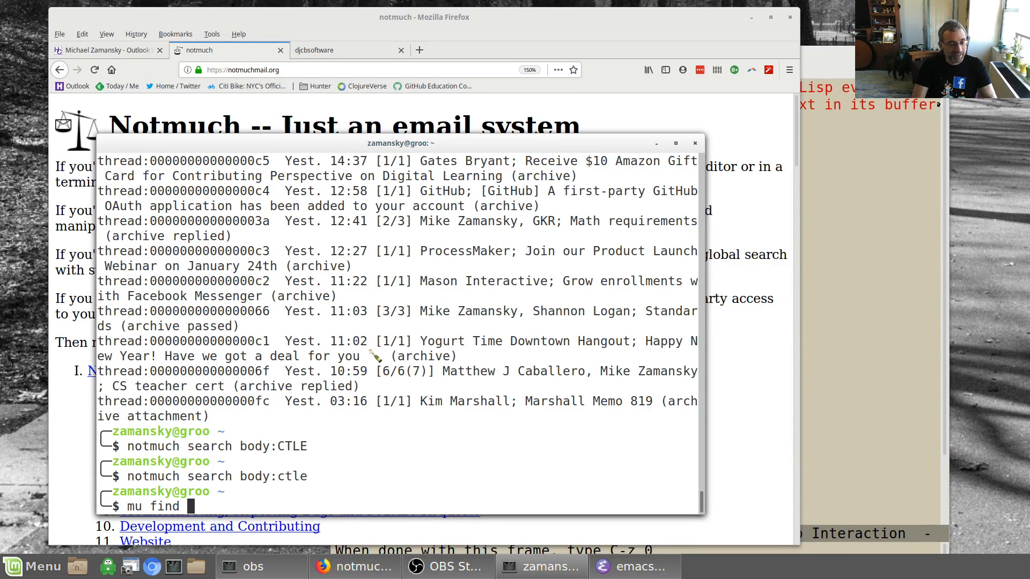
pyautogui.write('date:yester')
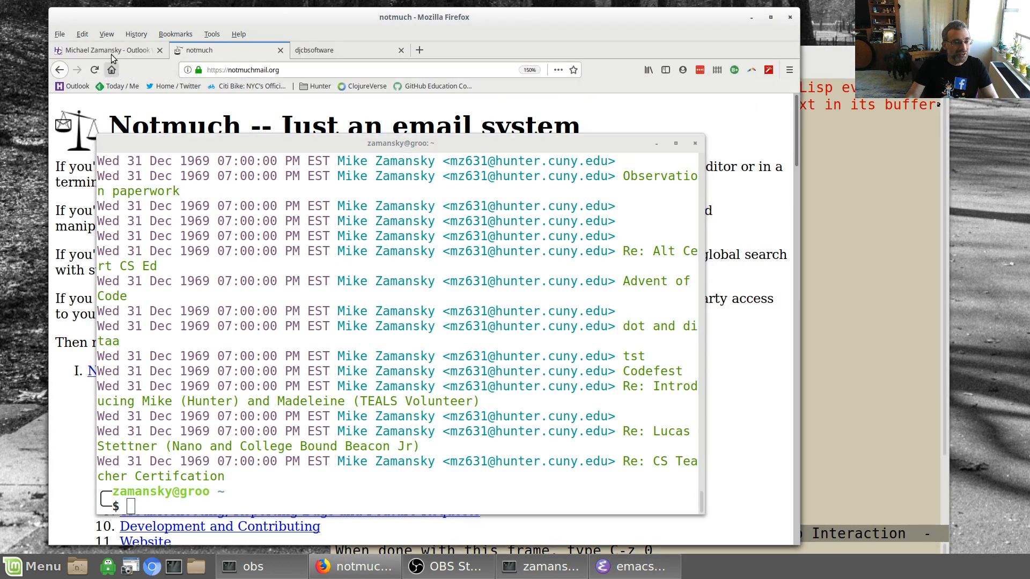
# - View the Outlook Web App inbox in Firefox for comparison
pyautogui.click(99, 51)
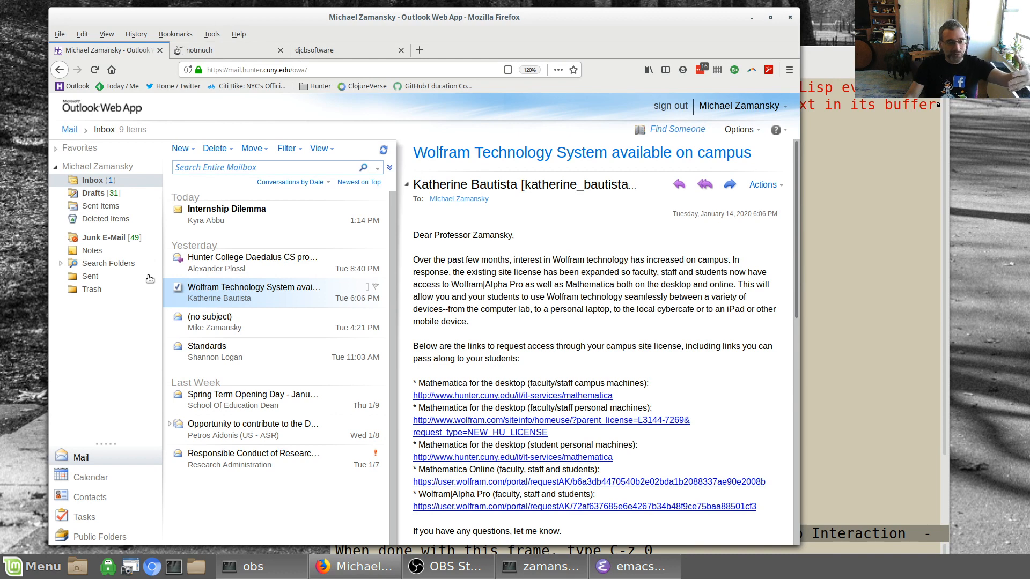
pyautogui.moveTo(271, 289)
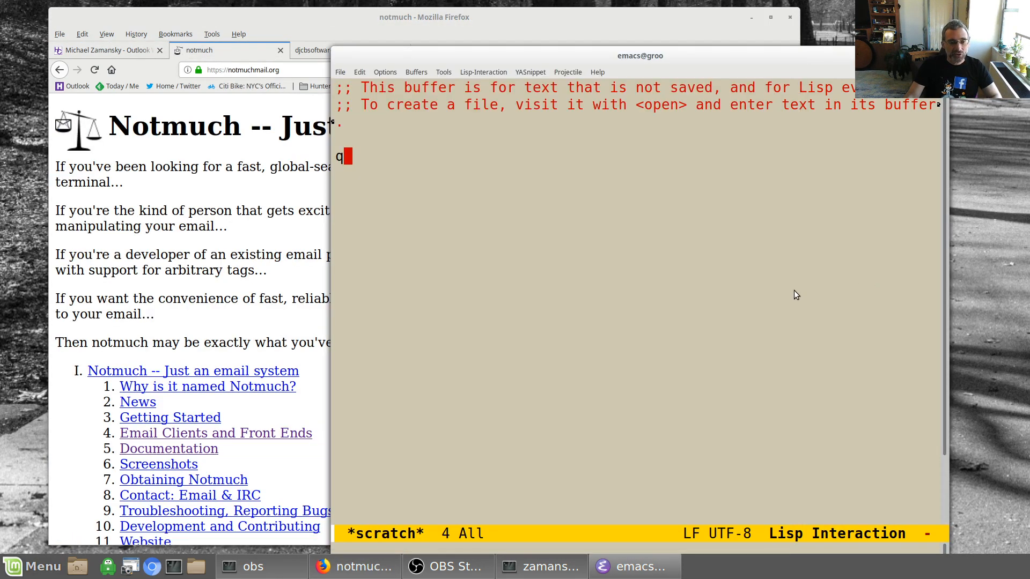
# - Open mu4econfig.el from the Sync/shared folder
pyautogui.press('BackSpace')
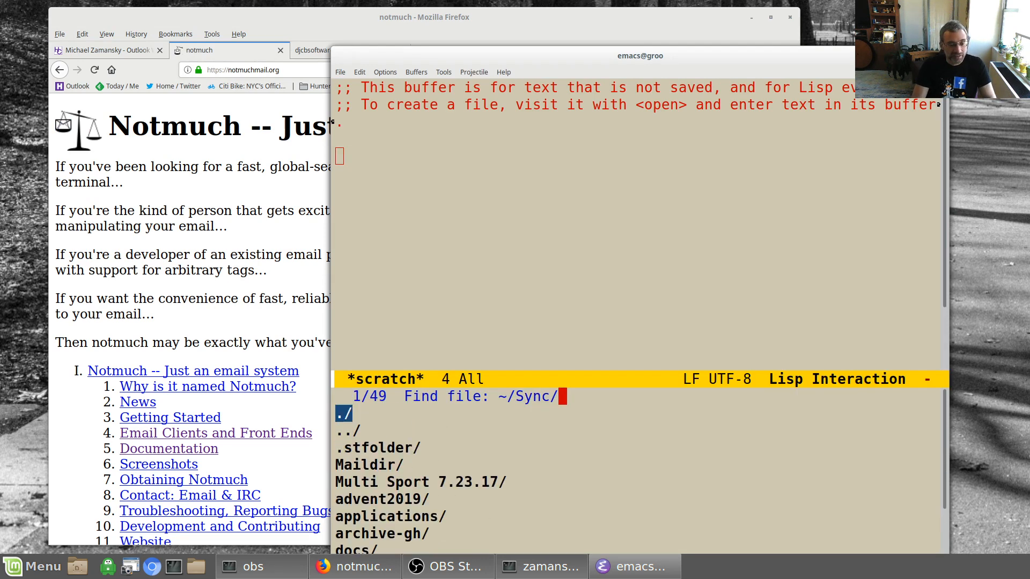
pyautogui.write('shared/mu')
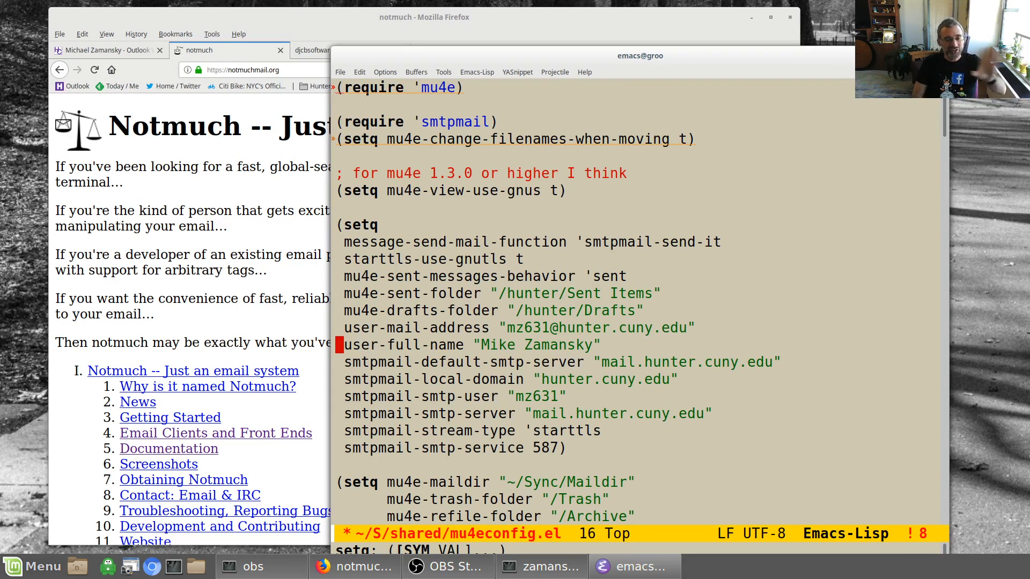
# - Scroll through the mu4e mail settings and the refile folder function
pyautogui.scroll(-3)
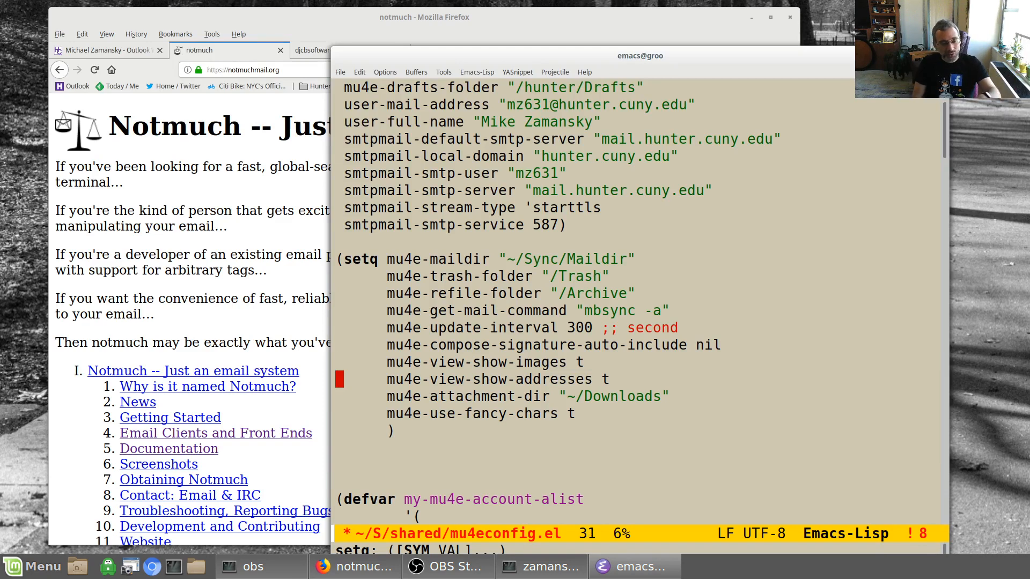
pyautogui.scroll(-3)
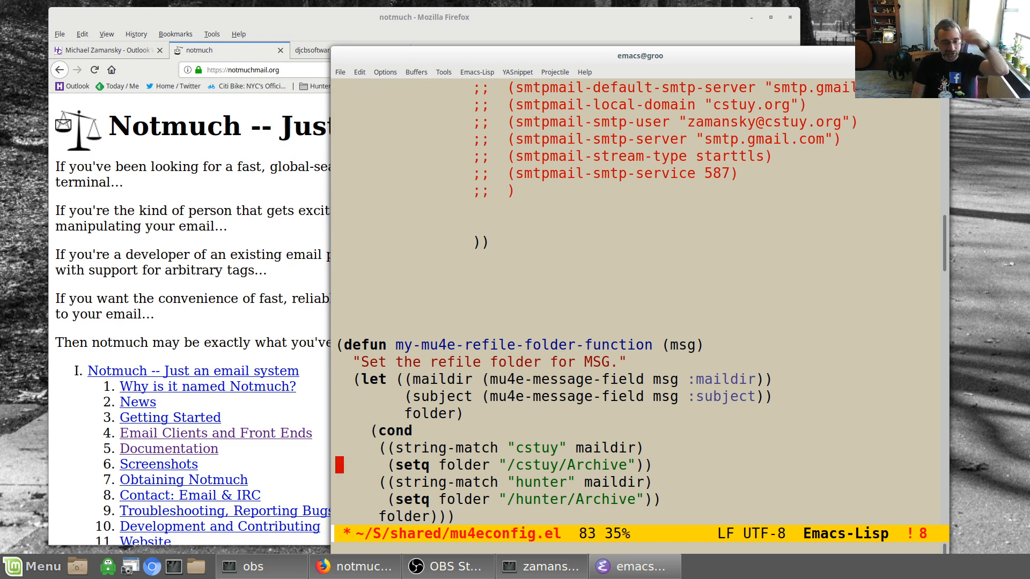
pyautogui.press('down')
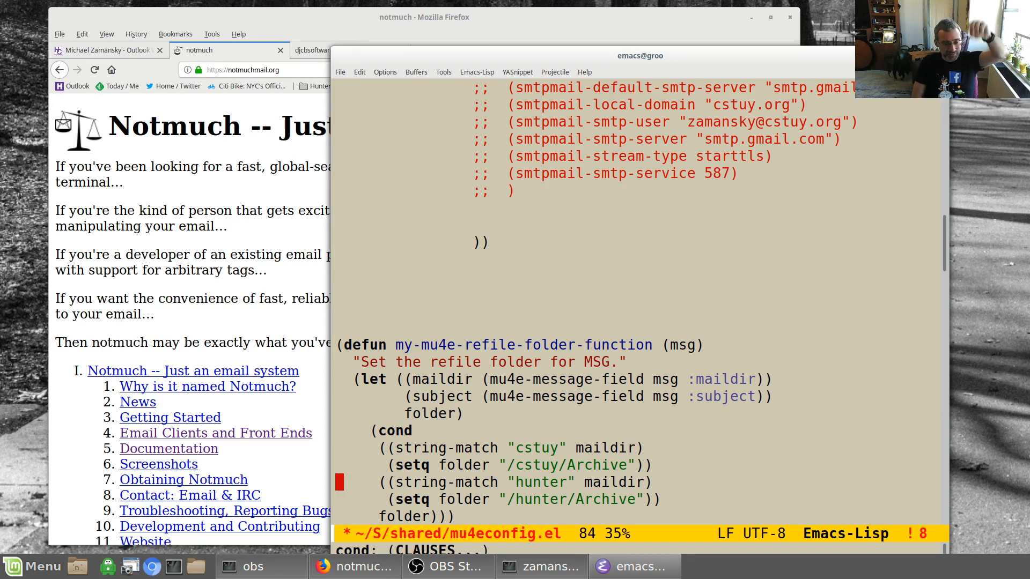
pyautogui.scroll(-3)
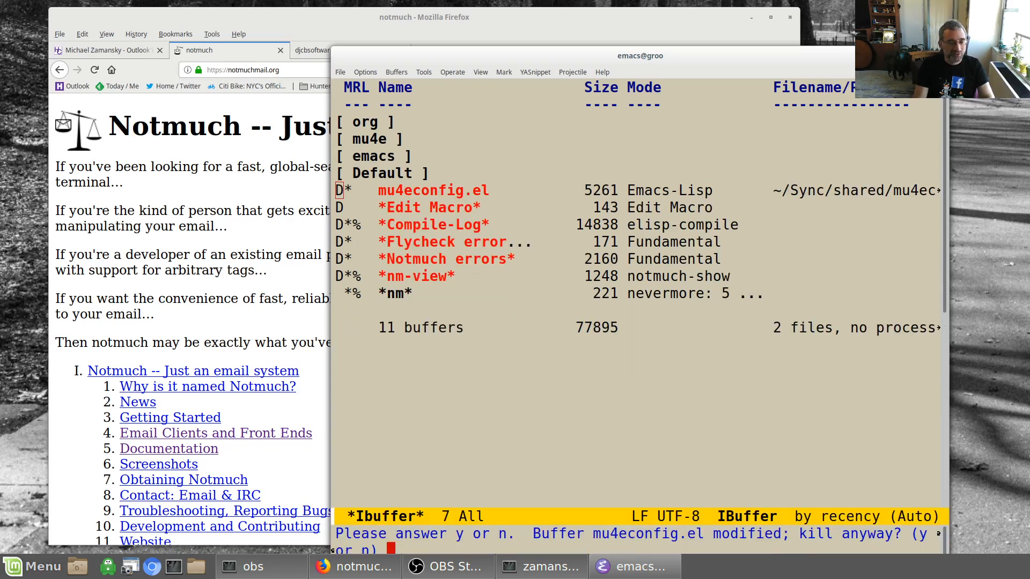
# - Confirm killing the old buffers and launch notmuch with M-x notmuch
pyautogui.press('y')
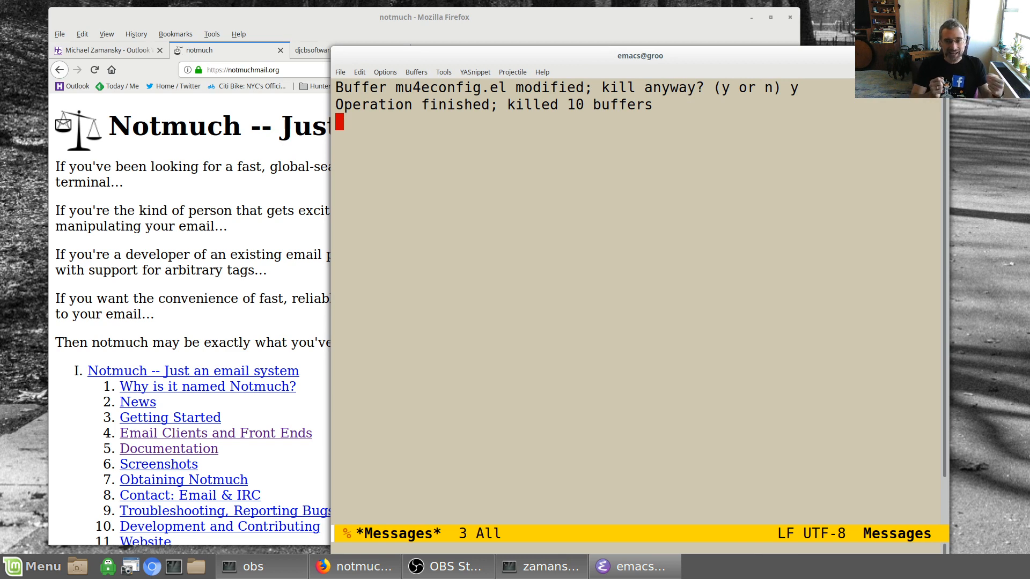
pyautogui.write('try')
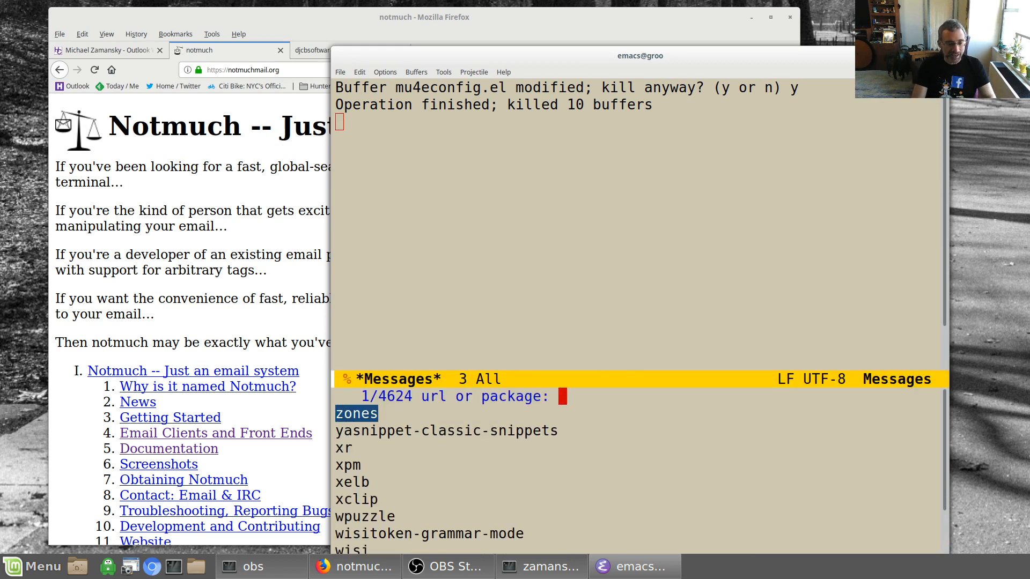
pyautogui.write('notmuch')
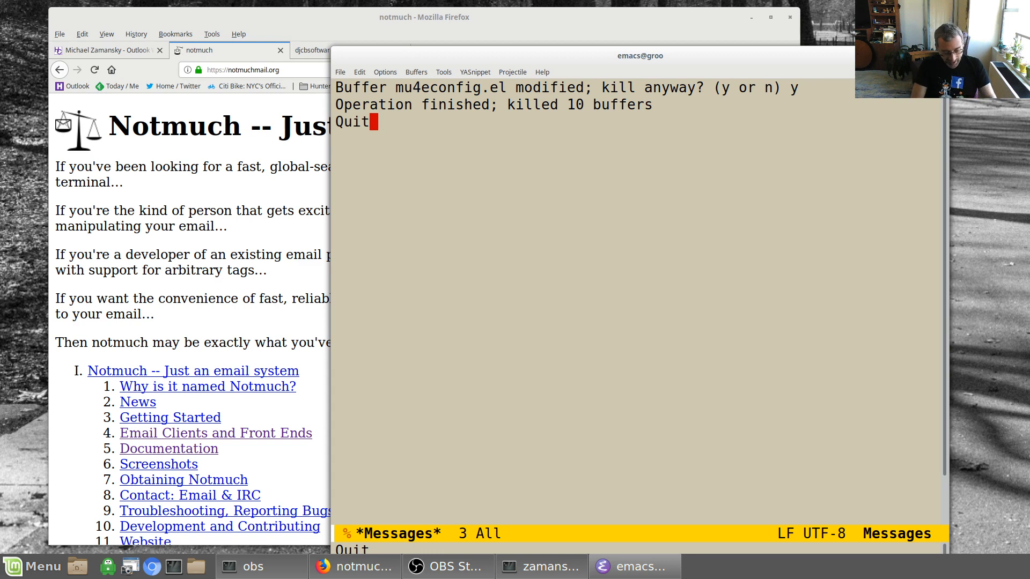
pyautogui.write('notmuch')
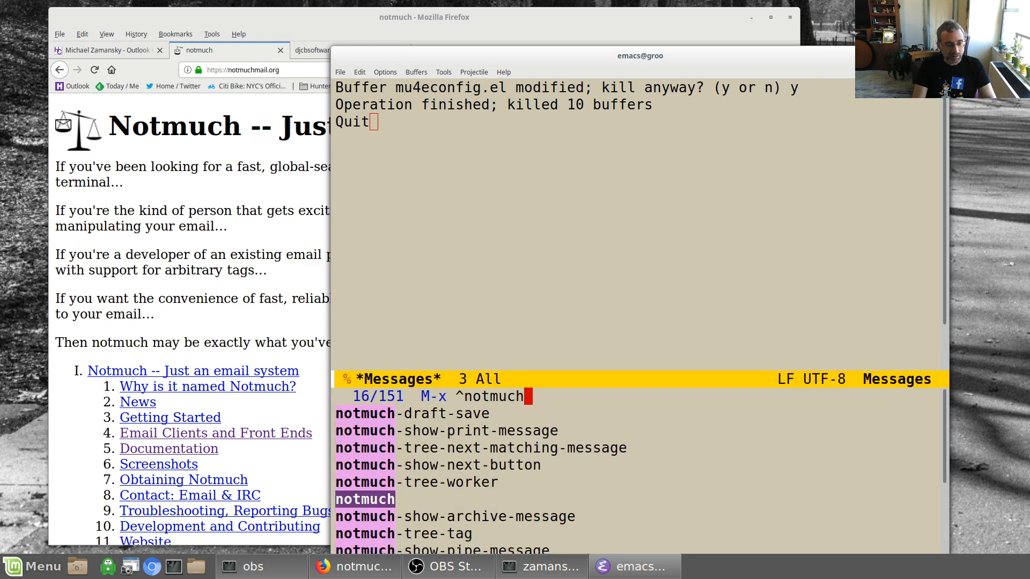
pyautogui.press('Return')
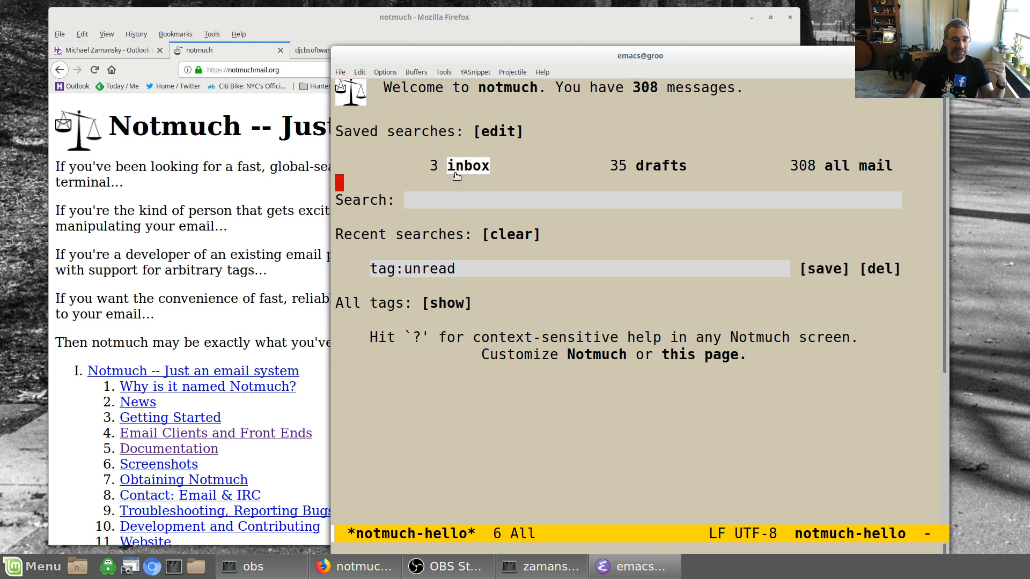
# - Visit the inbox and all mail saved searches and the Search field on the welcome page
pyautogui.click(469, 165)
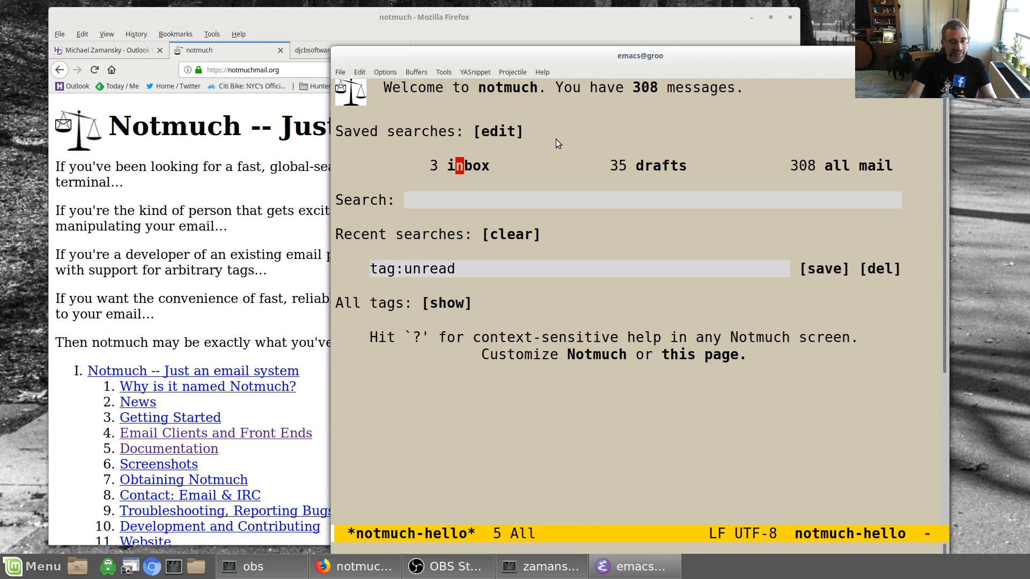
pyautogui.moveTo(553, 159)
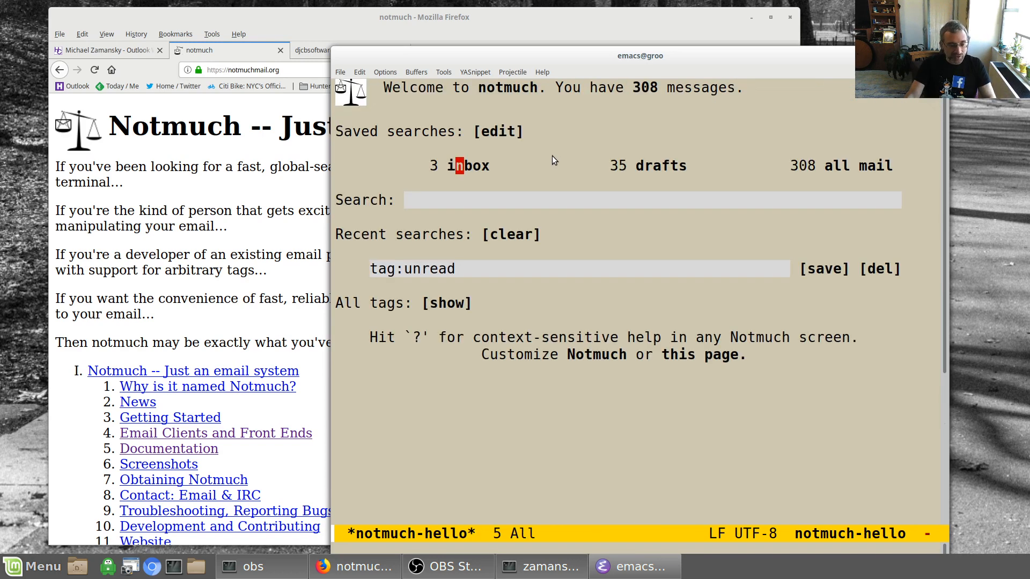
pyautogui.moveTo(675, 174)
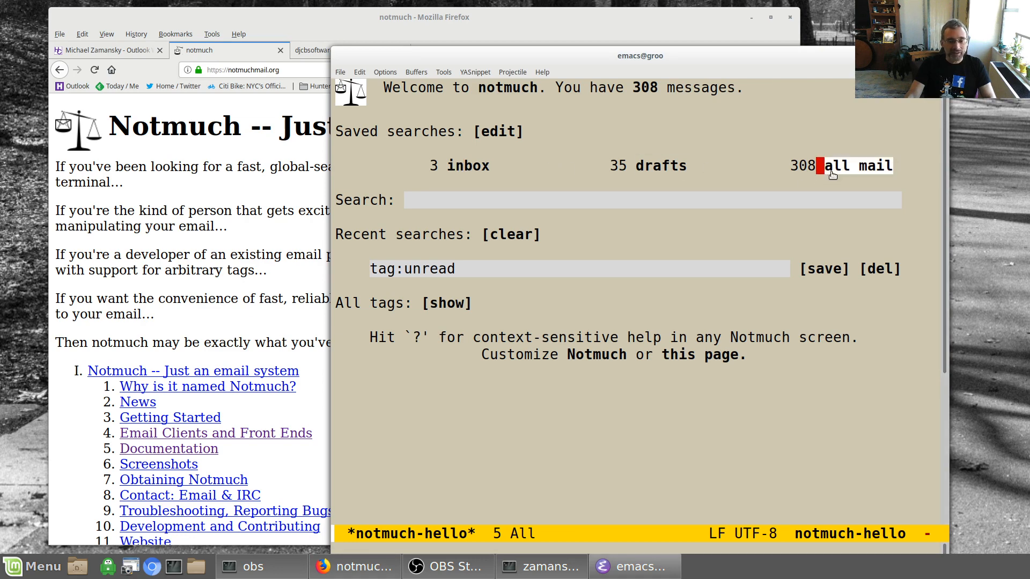
pyautogui.click(859, 165)
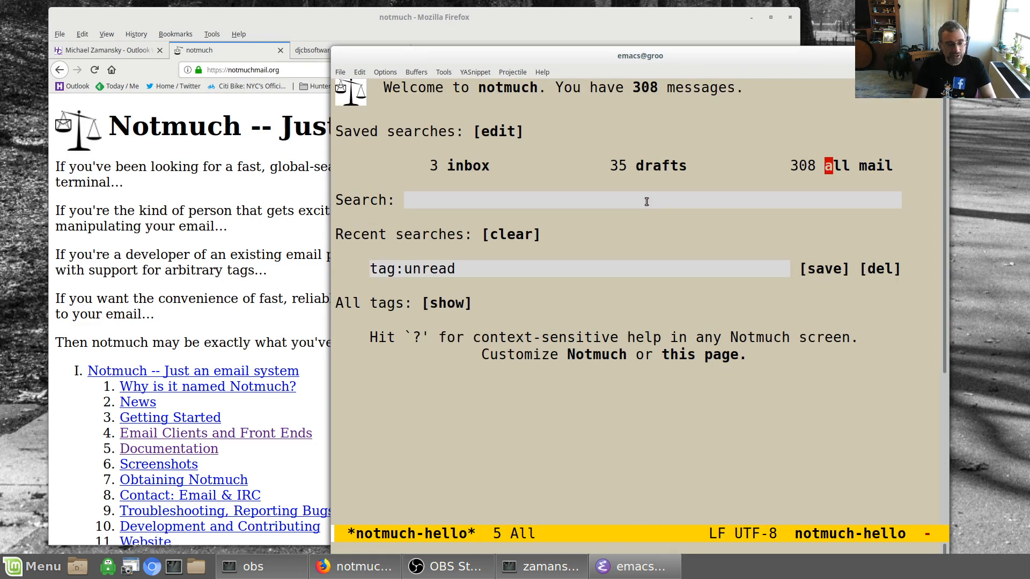
pyautogui.click(412, 268)
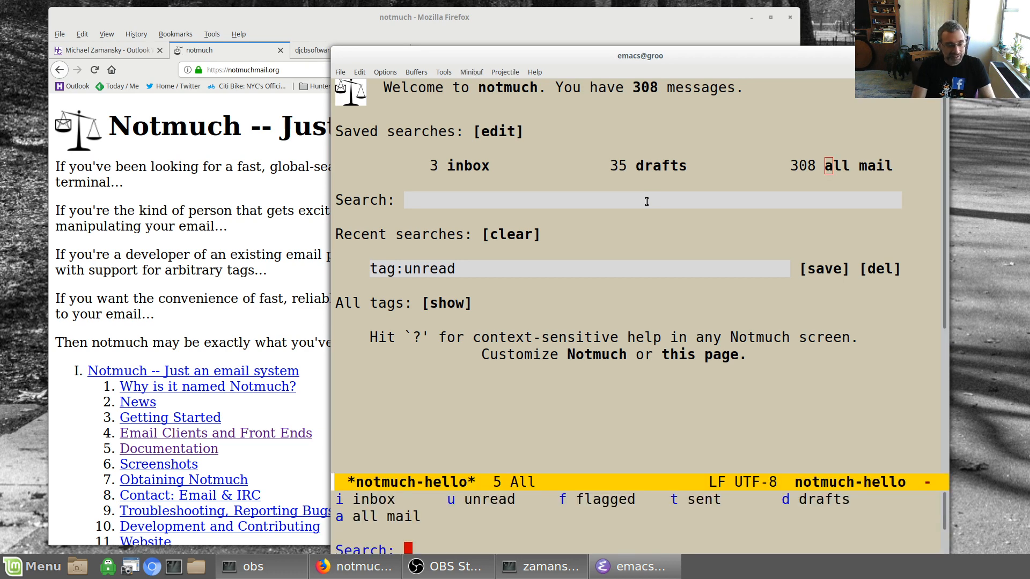
pyautogui.click(467, 166)
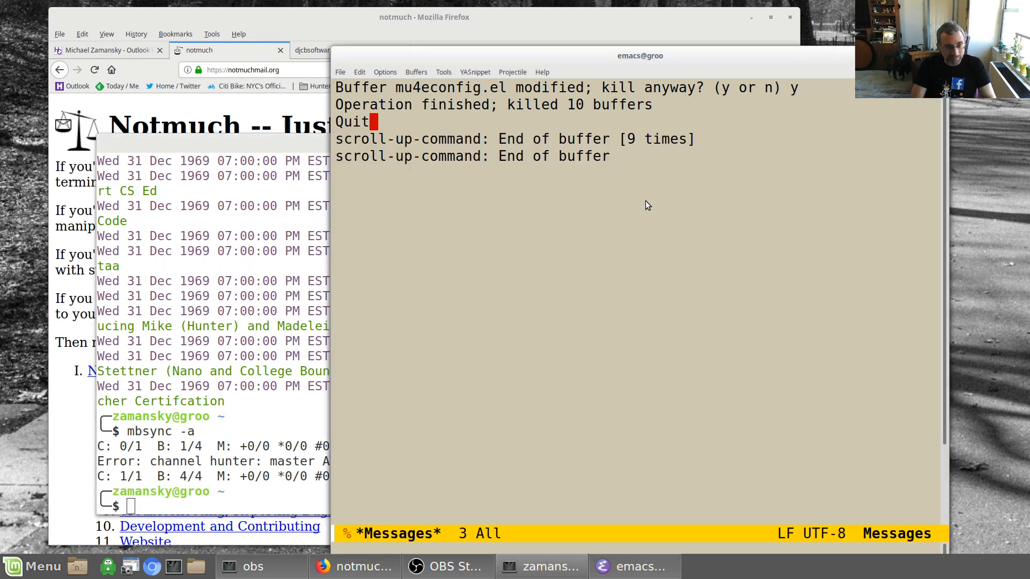
# - Reopen notmuch so the welcome page shows 309 messages after the sync
pyautogui.write('notmuc')
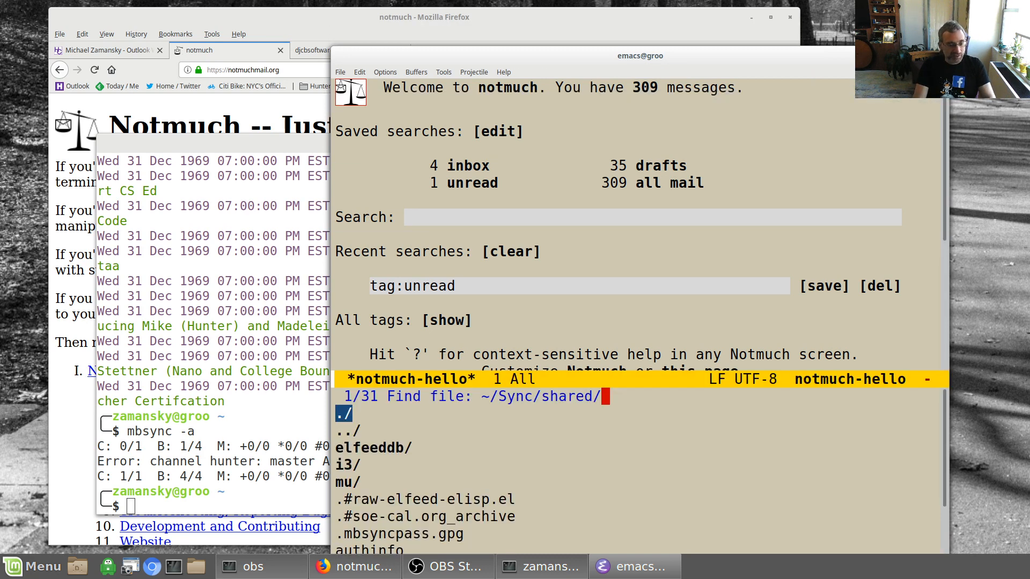
# - Open mu4econfig.el and jump to the mbsync mail-fetching line with swiper
pyautogui.write('mu')
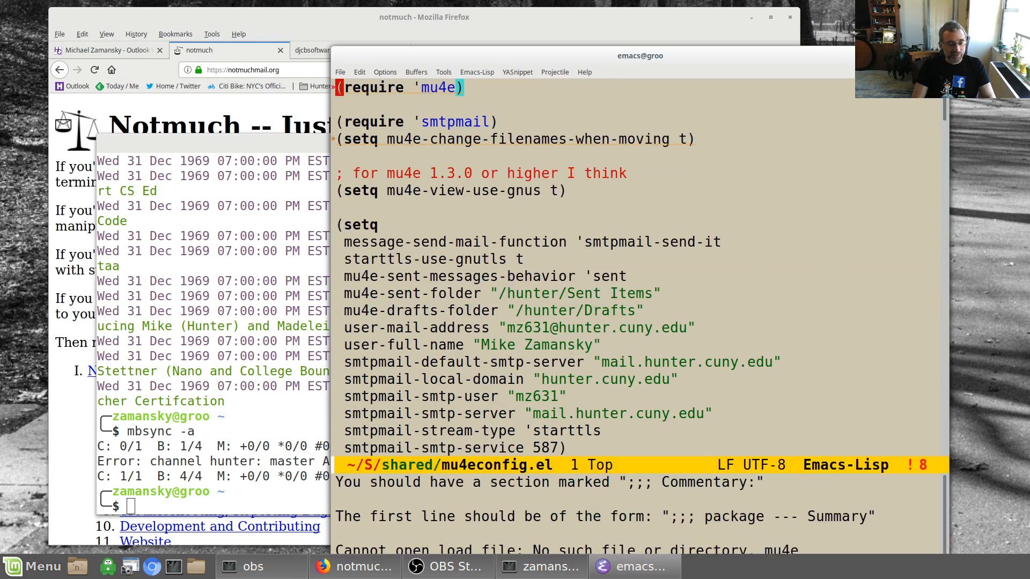
pyautogui.write('mb')
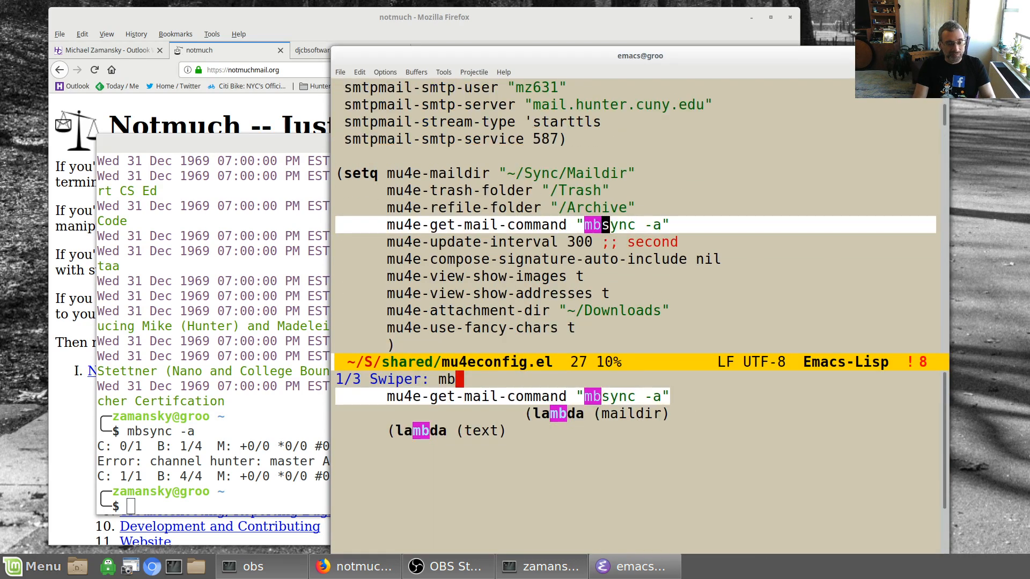
pyautogui.write('s')
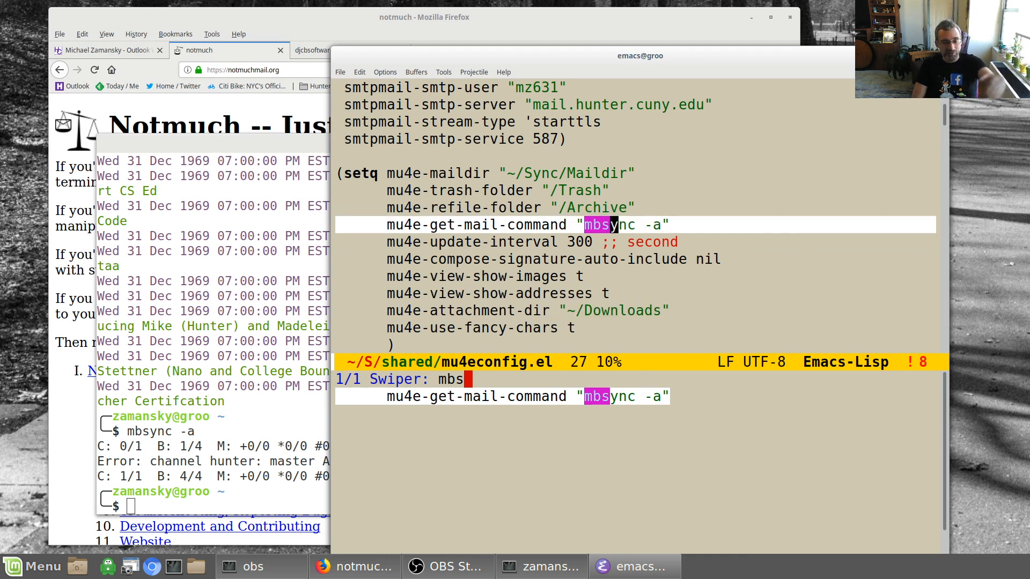
pyautogui.press('Return')
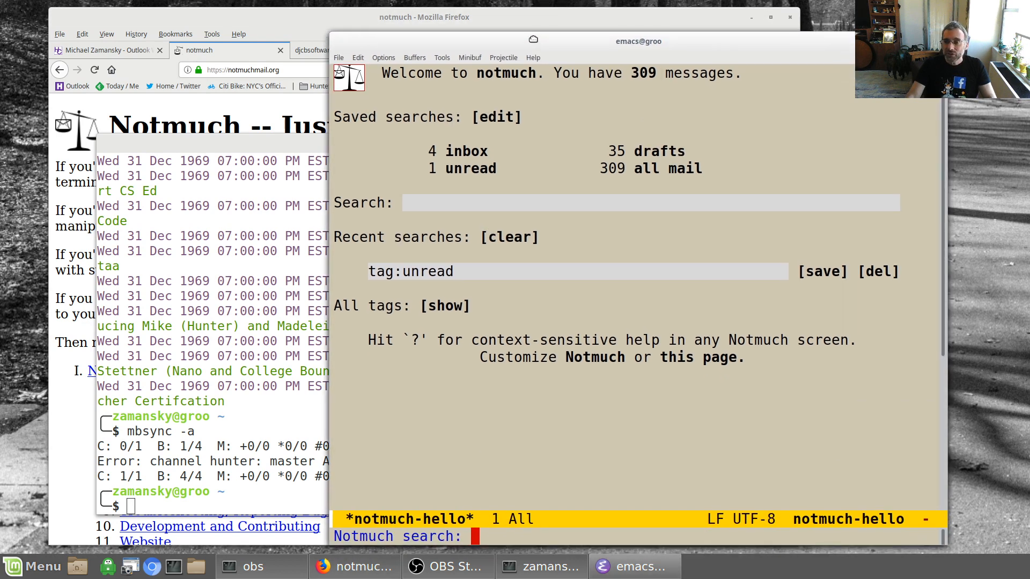
# - Search notmuch for tag:draft messages
pyautogui.write('t')
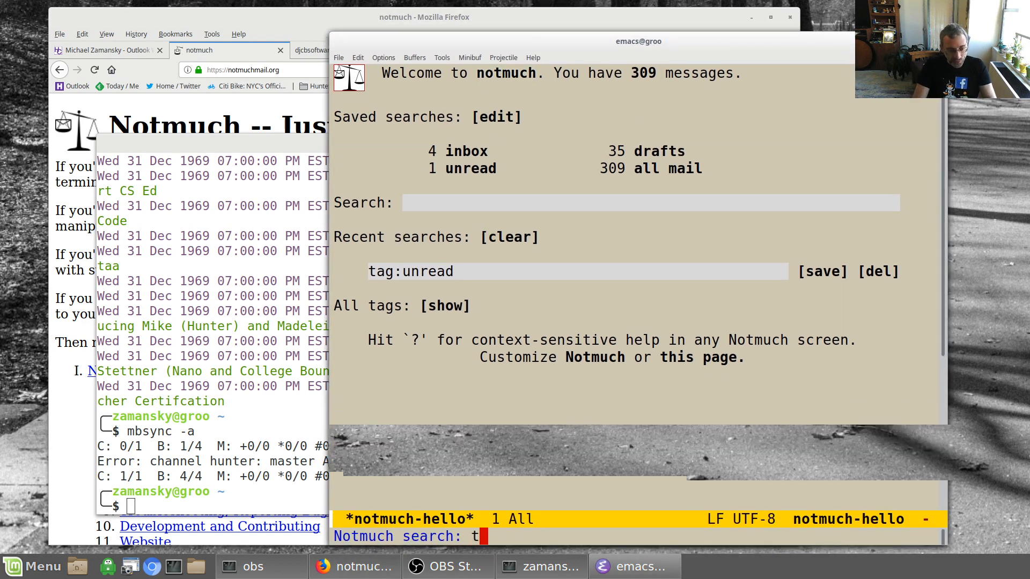
pyautogui.write('ag:draft')
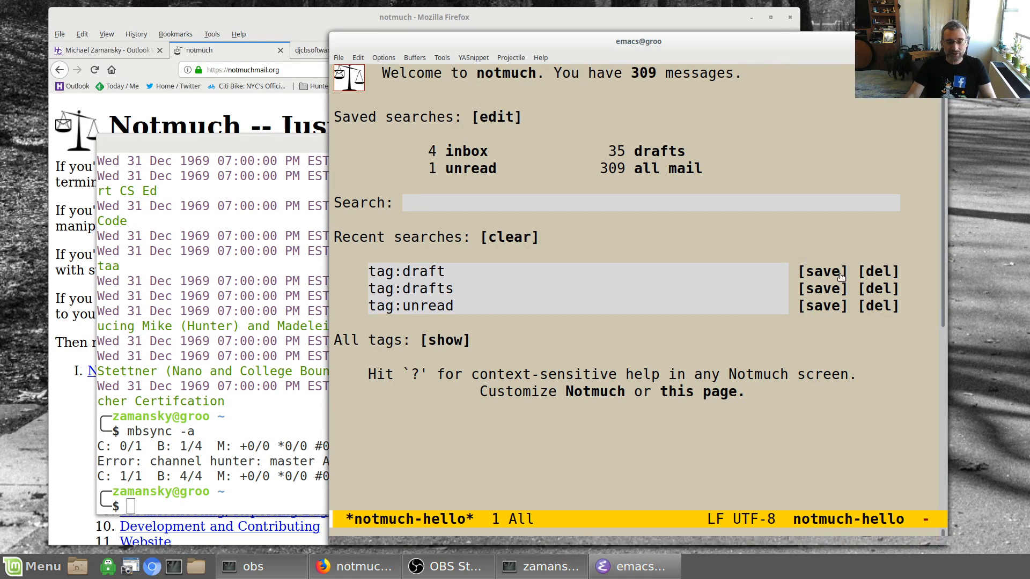
pyautogui.moveTo(587, 245)
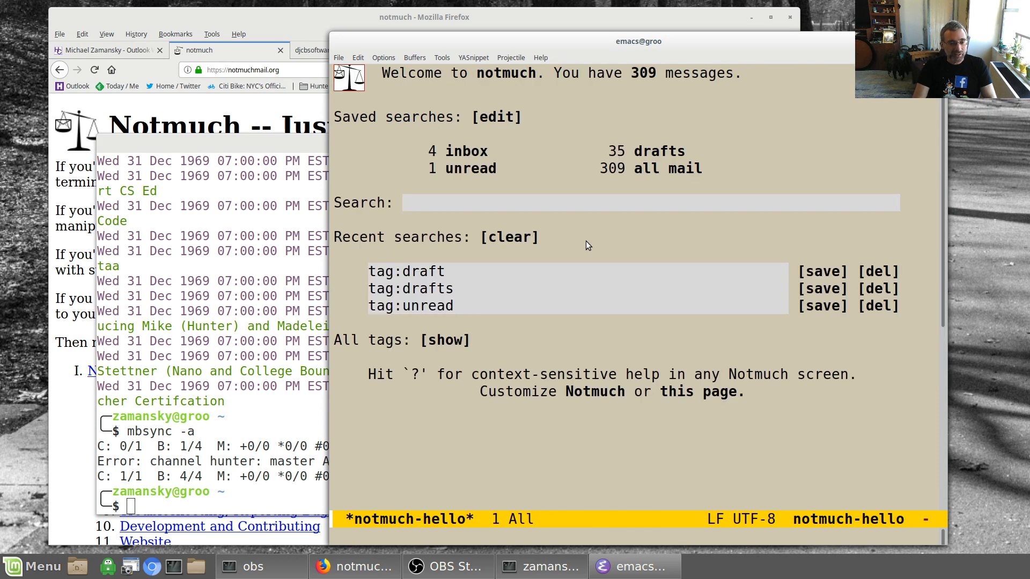
# - View the notmuch inbox saved-search results from notmuch-hello
pyautogui.click(468, 151)
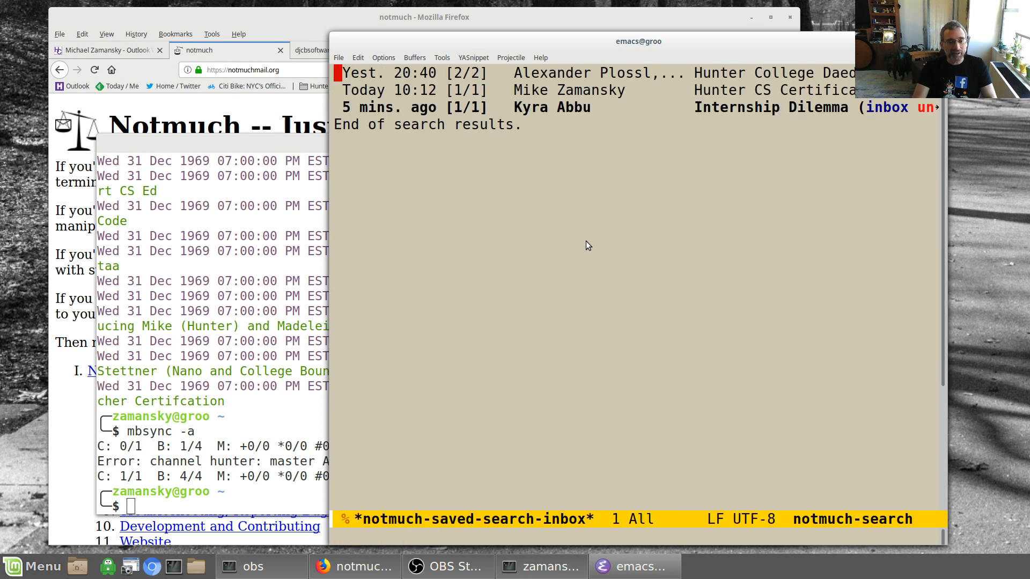
pyautogui.press('down')
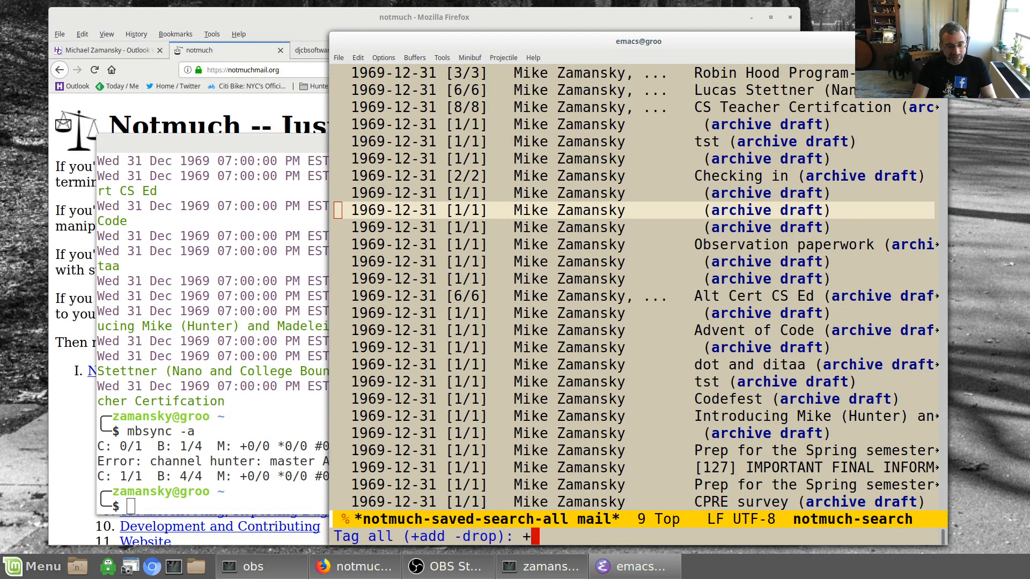
# - Remove the supertag tag from all listed threads with -supertag
pyautogui.write('supertag')
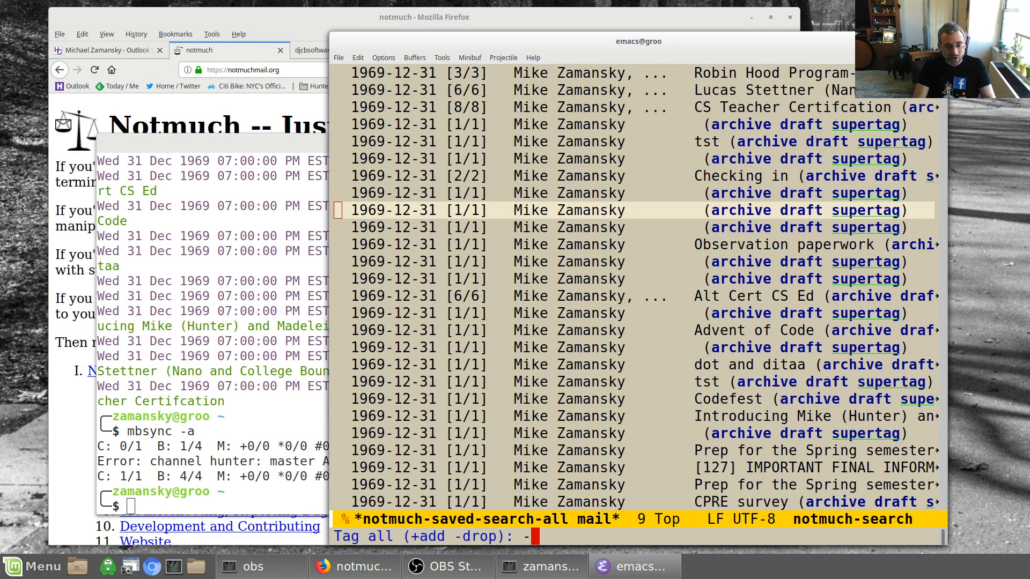
pyautogui.write('supertag')
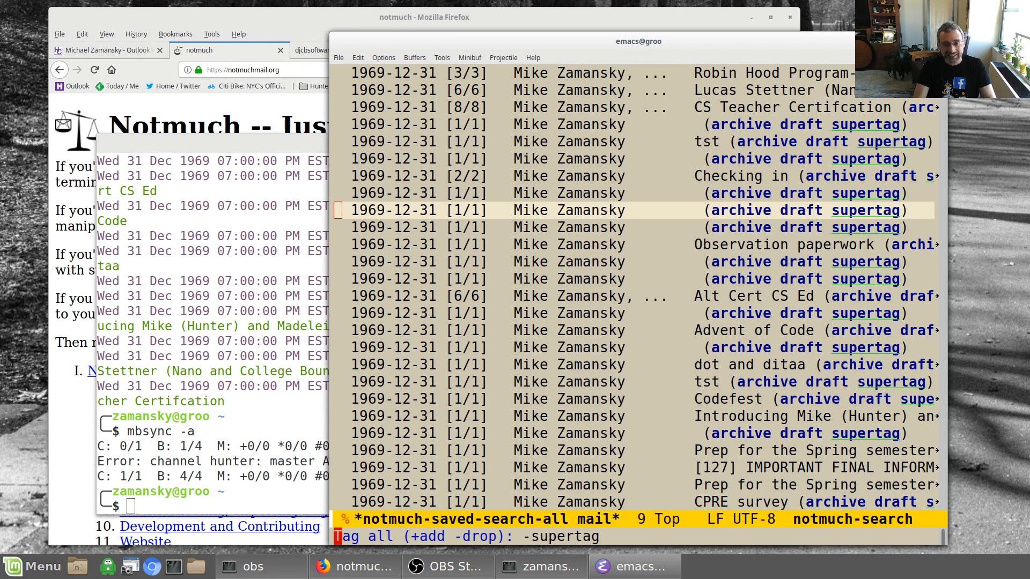
pyautogui.press('Return')
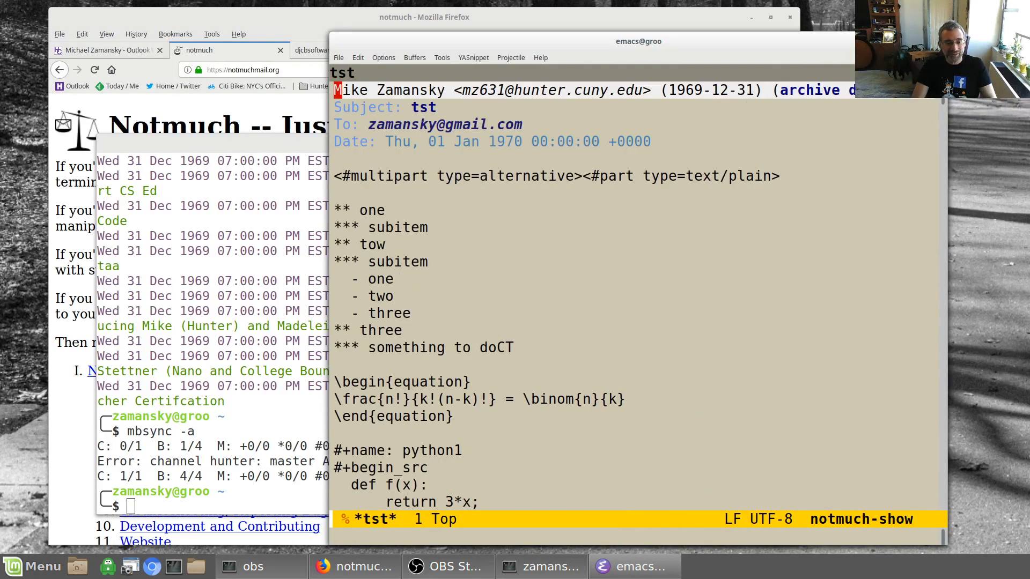
pyautogui.press('q')
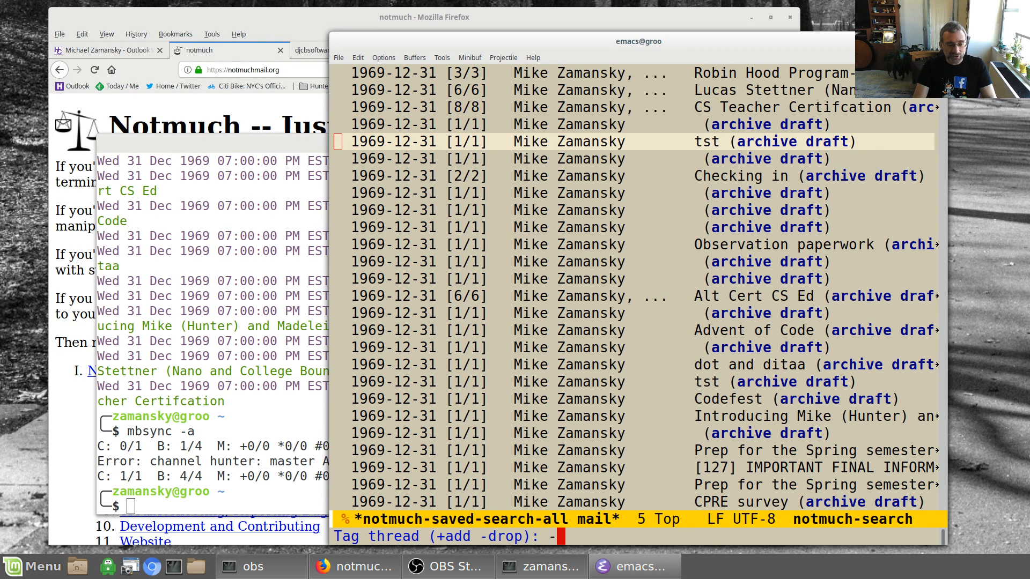
# - Retag the tst thread with -archive +unread +test
pyautogui.write('archive +')
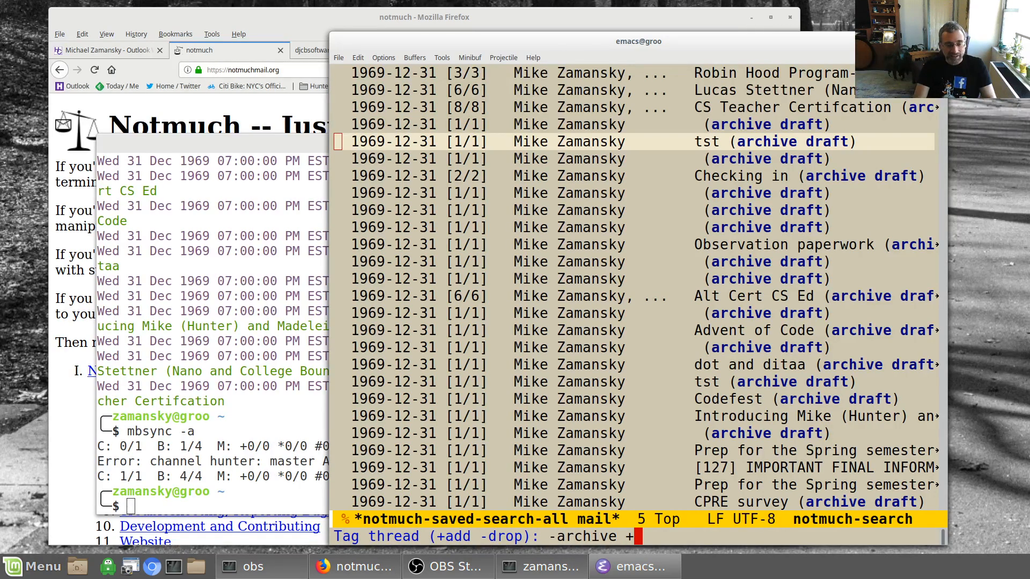
pyautogui.write('unread +')
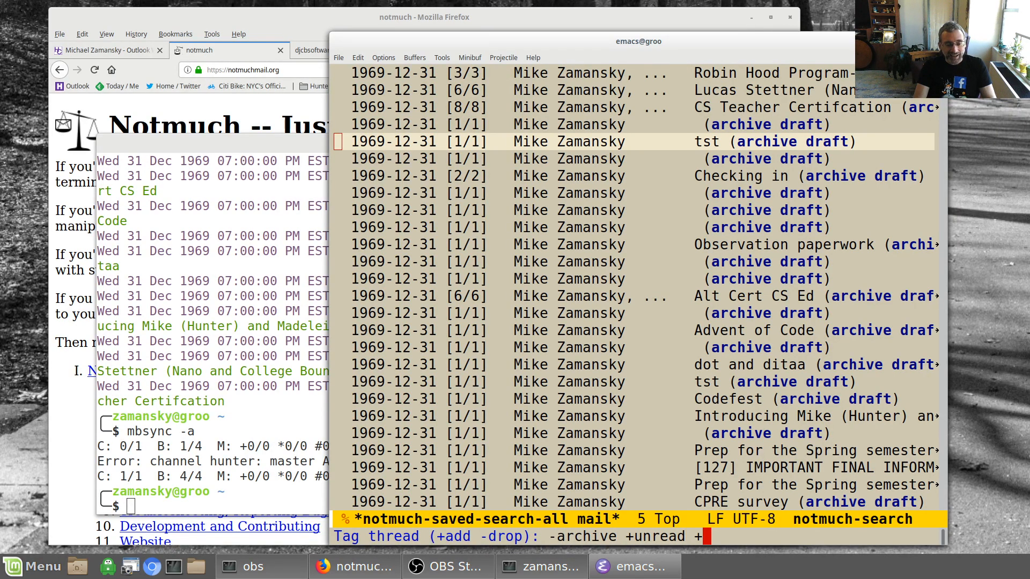
pyautogui.write('test')
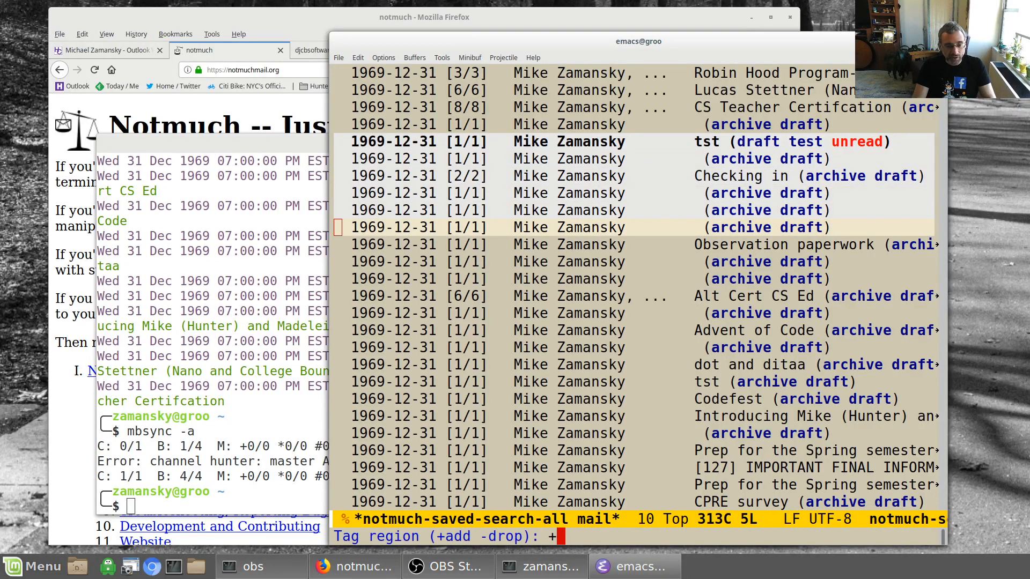
# - Tag the marked region of threads with tageriffic and switch to tree view
pyautogui.write('s')
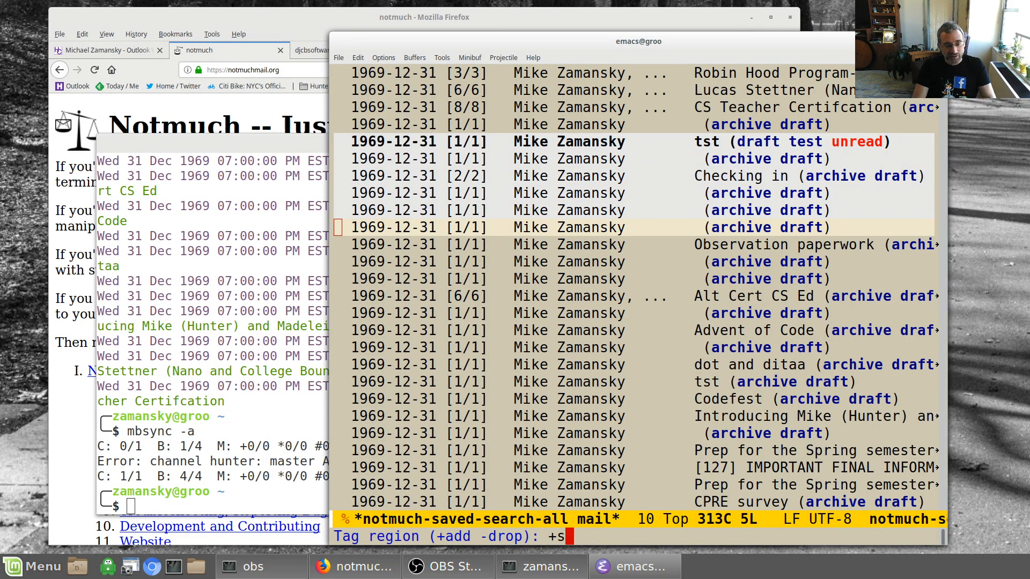
pyautogui.write('agere')
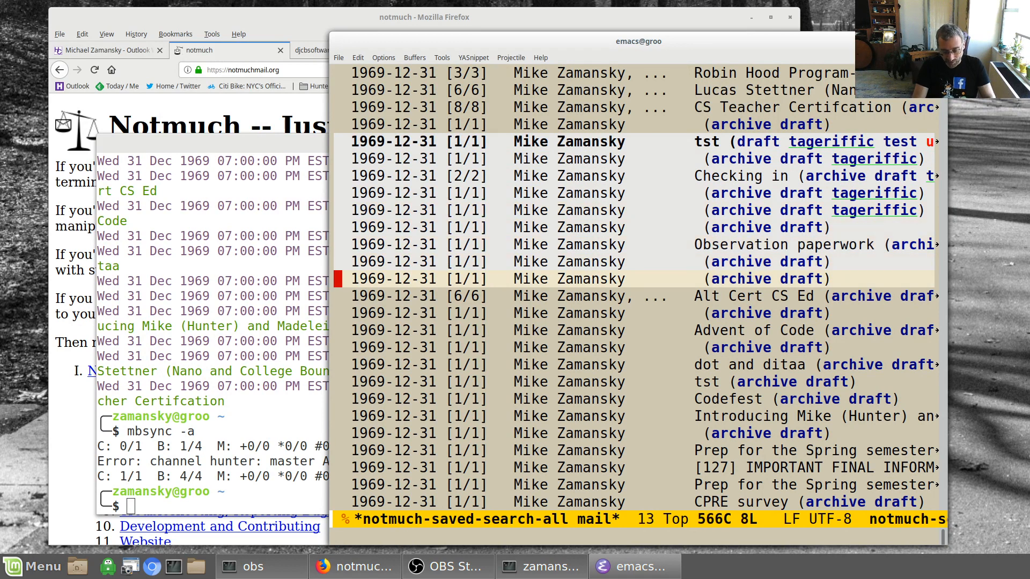
pyautogui.write('-tag')
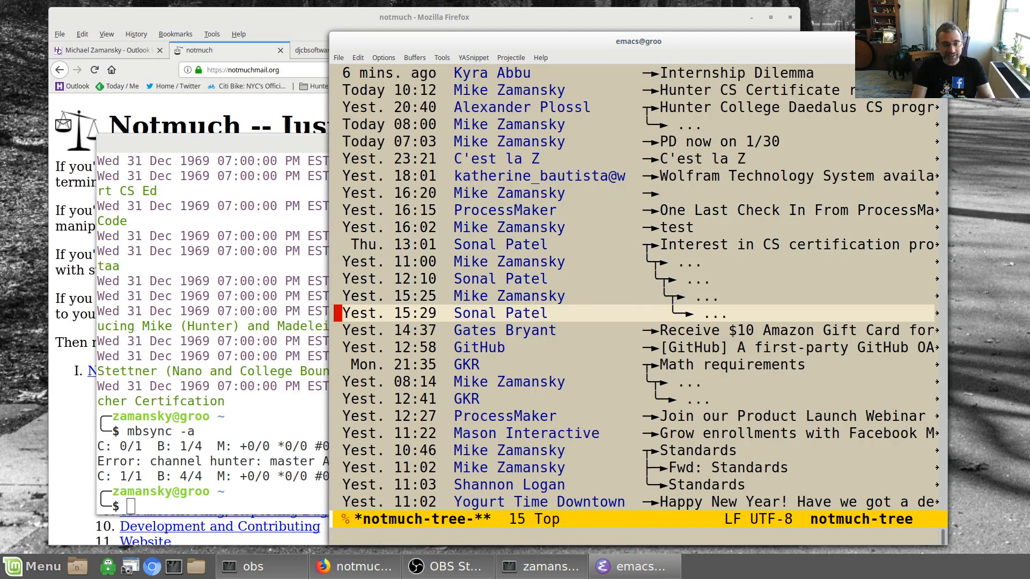
pyautogui.moveTo(627, 242)
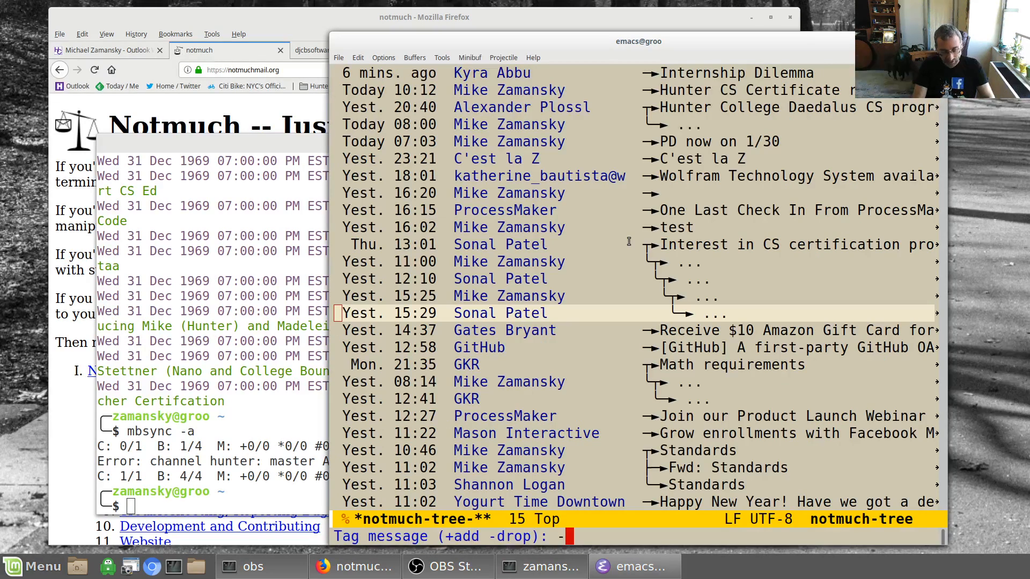
# - Remove the test tag from a message in notmuch tree view
pyautogui.write('test')
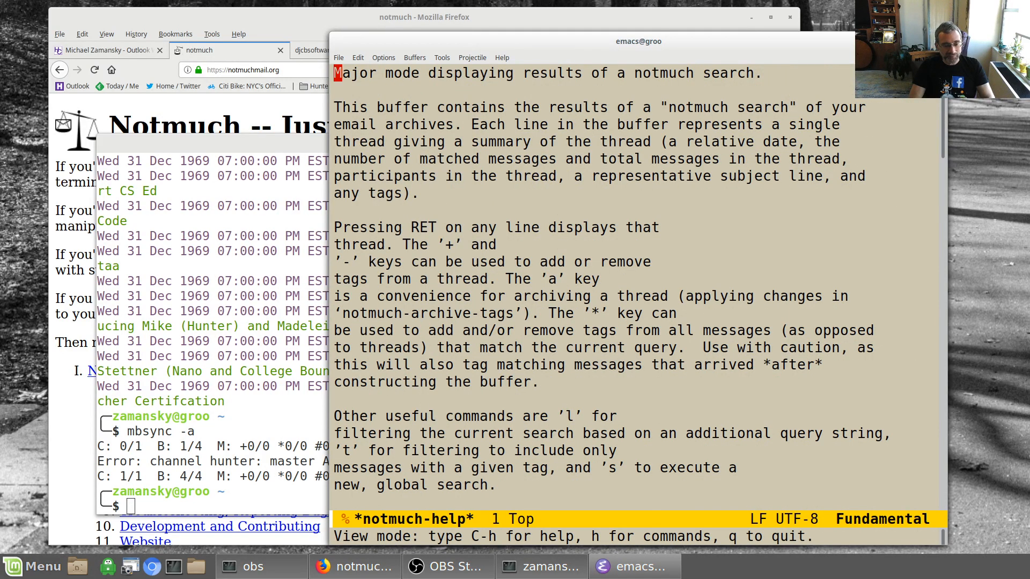
# - Search the notmuch help for 'filter', quit it and start a filter search
pyautogui.scroll(-3)
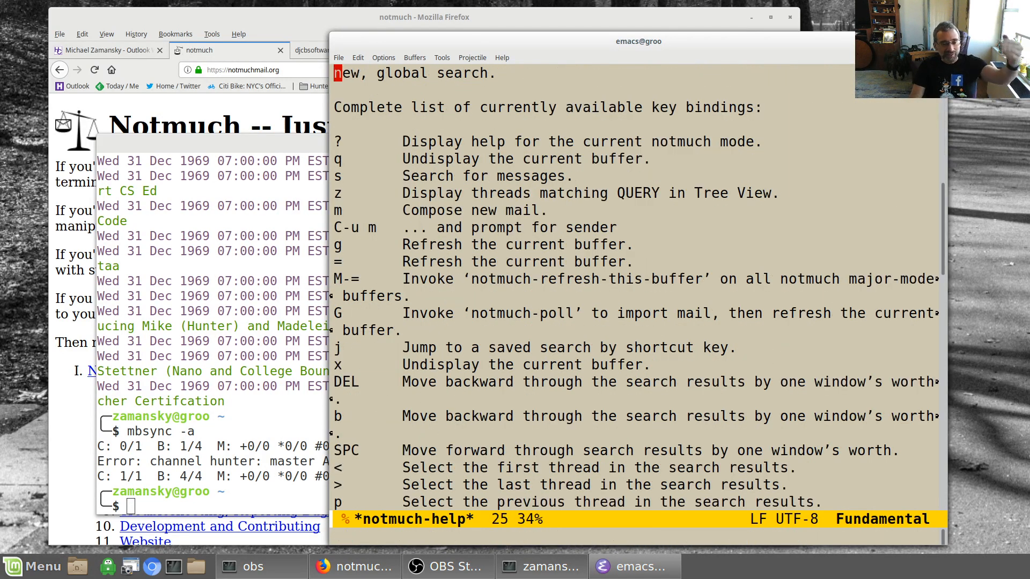
pyautogui.scroll(-3)
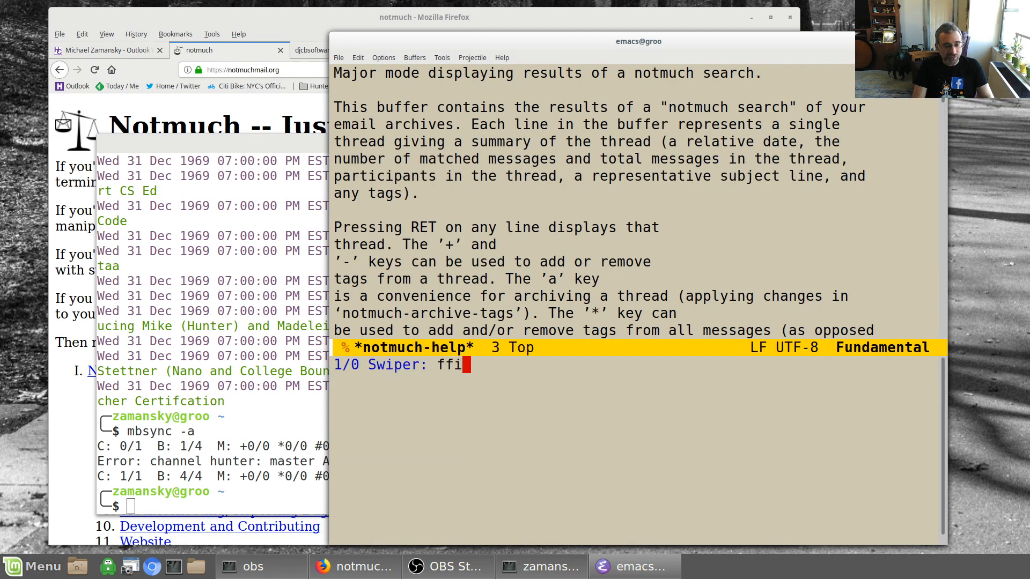
pyautogui.write('lter')
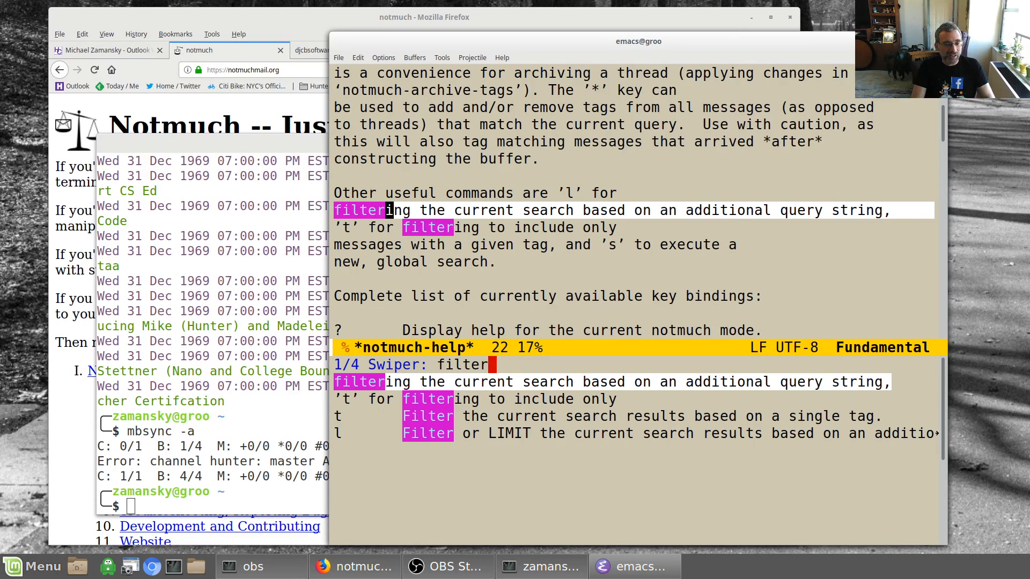
pyautogui.write('qq')
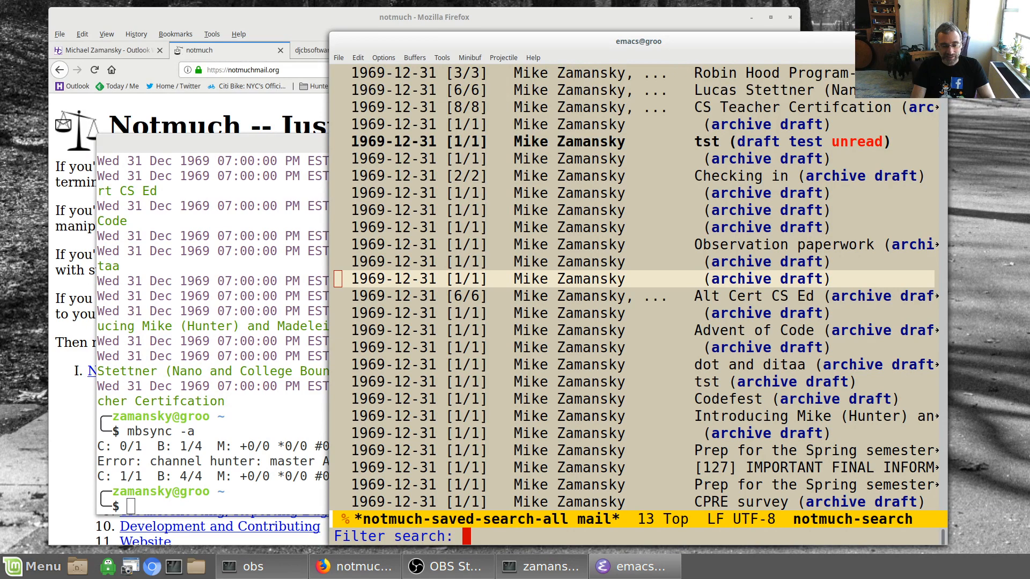
pyautogui.write('CT')
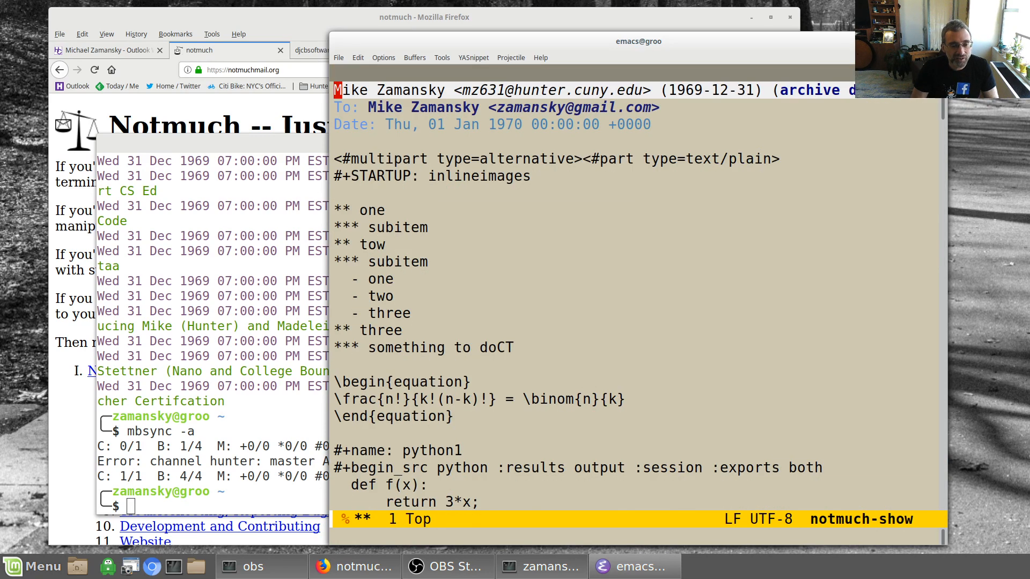
pyautogui.scroll(-3)
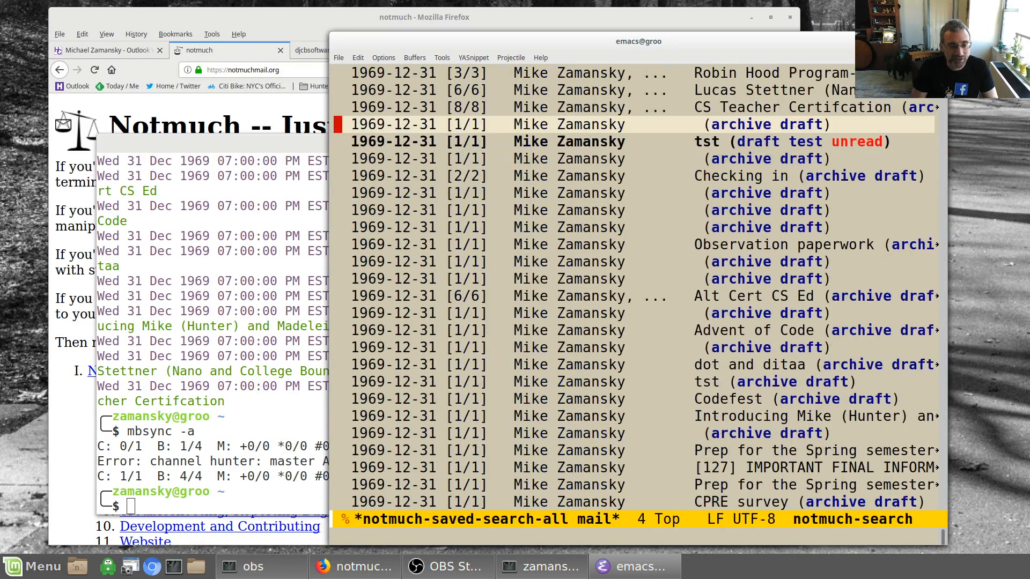
pyautogui.press('down')
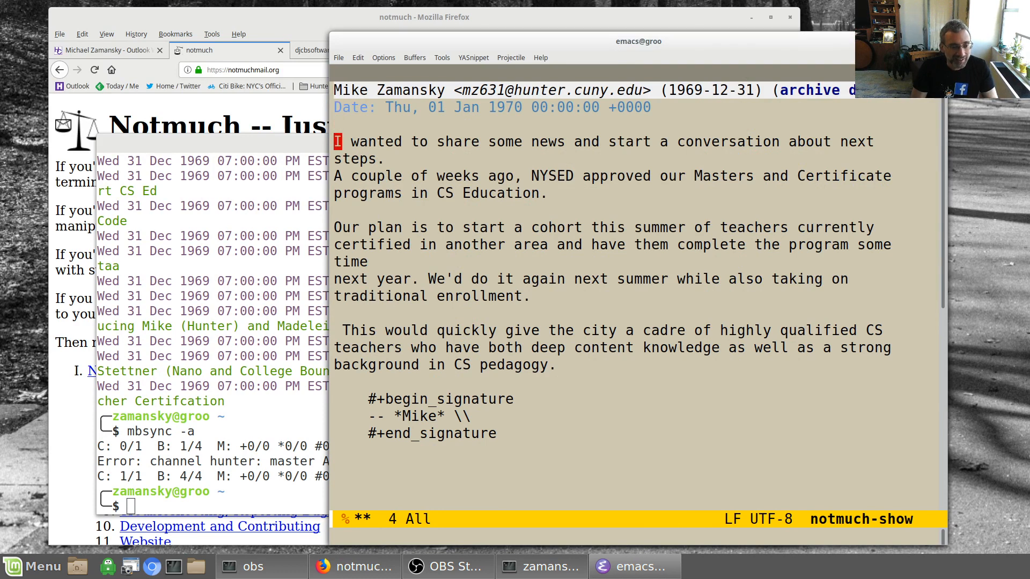
pyautogui.press('q')
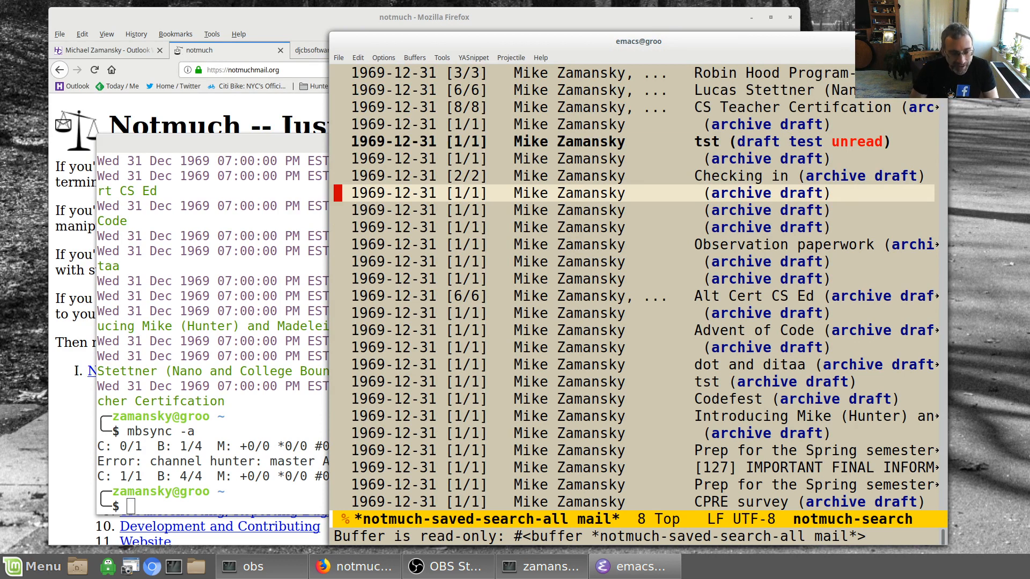
pyautogui.press('q')
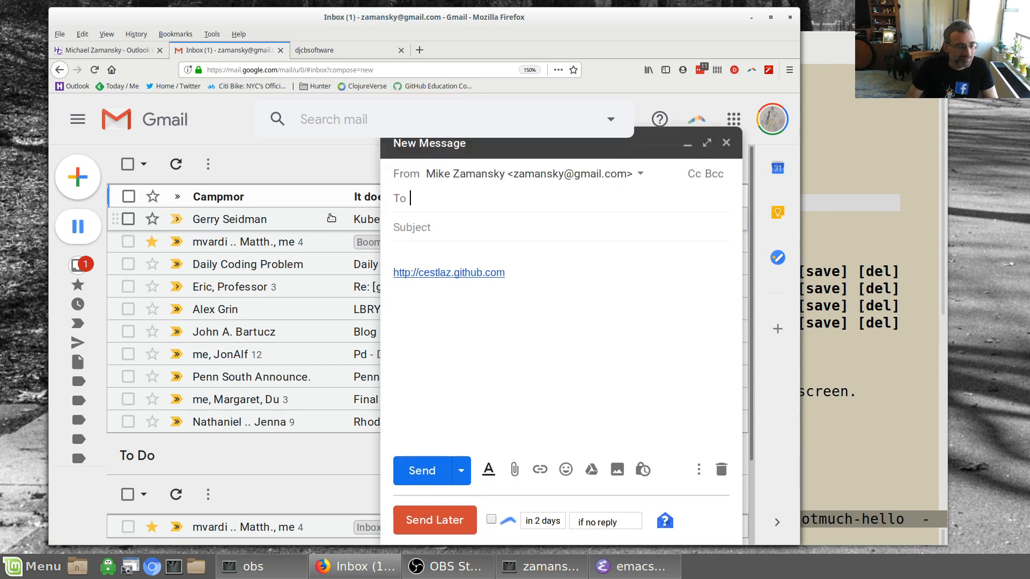
pyautogui.write('z')
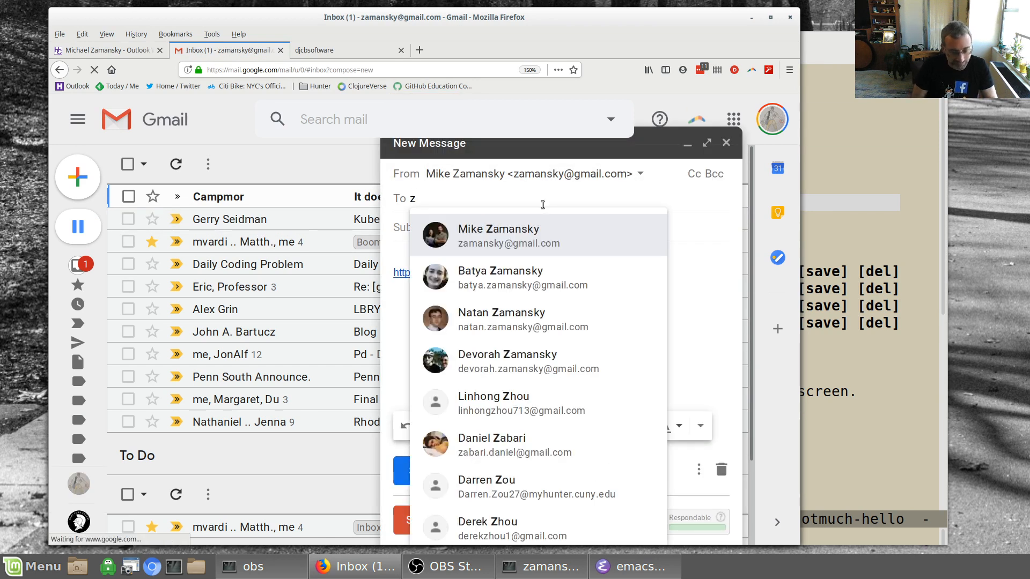
pyautogui.write('ama')
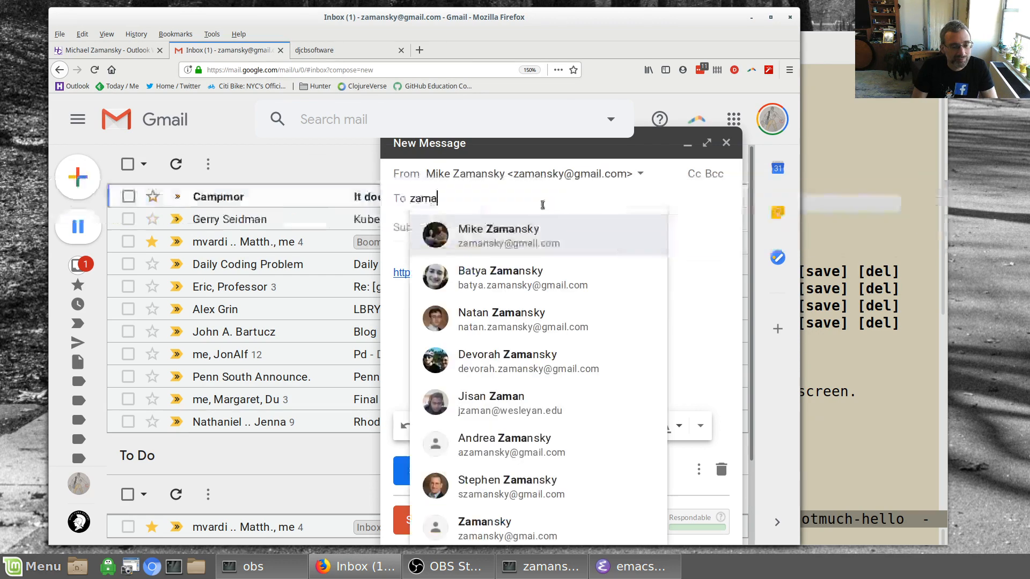
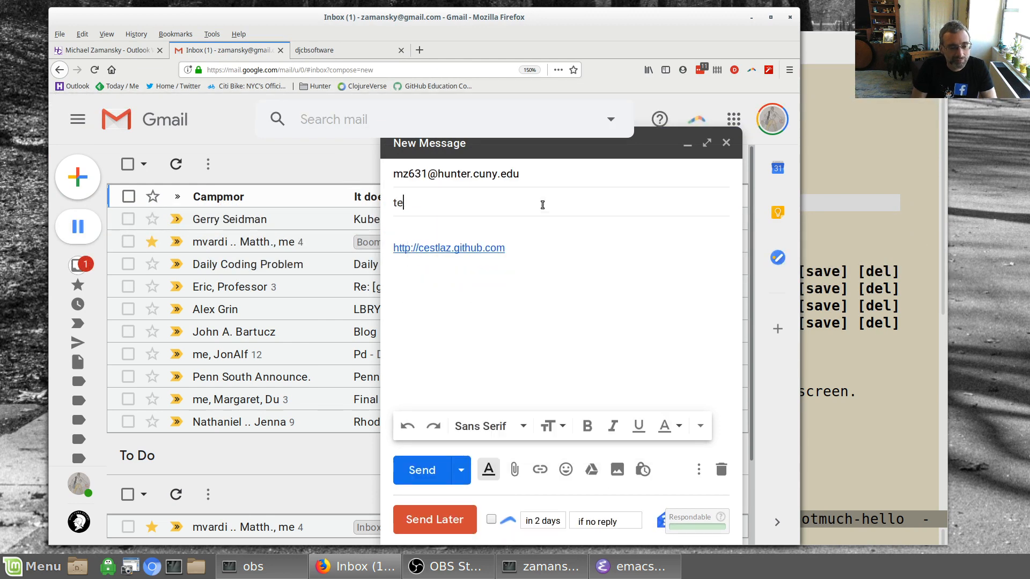
# - Write 'test from gmail for notmuch', send it and switch to Hunter web mail
pyautogui.write('test from gmail')
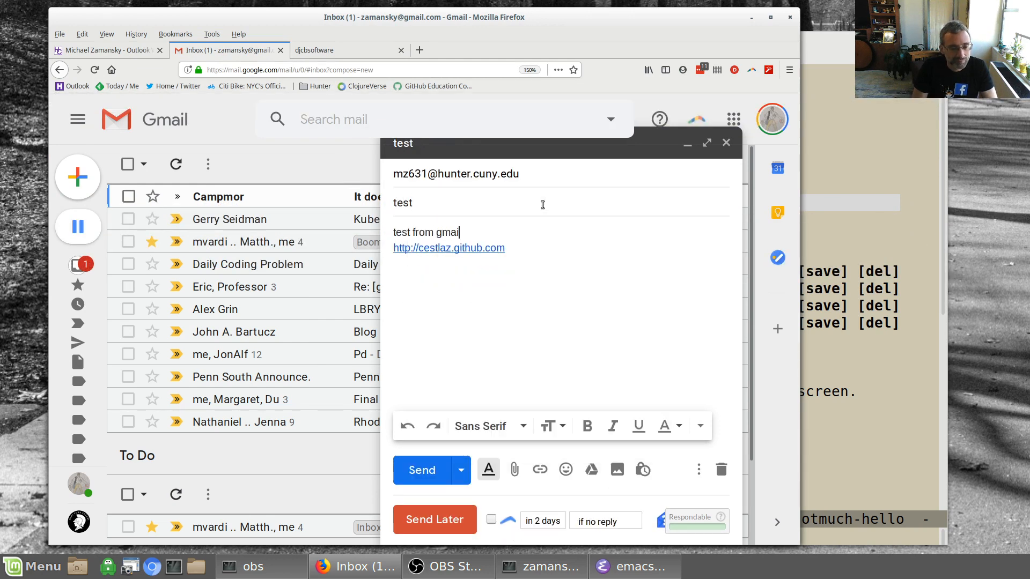
pyautogui.write('for notmuch')
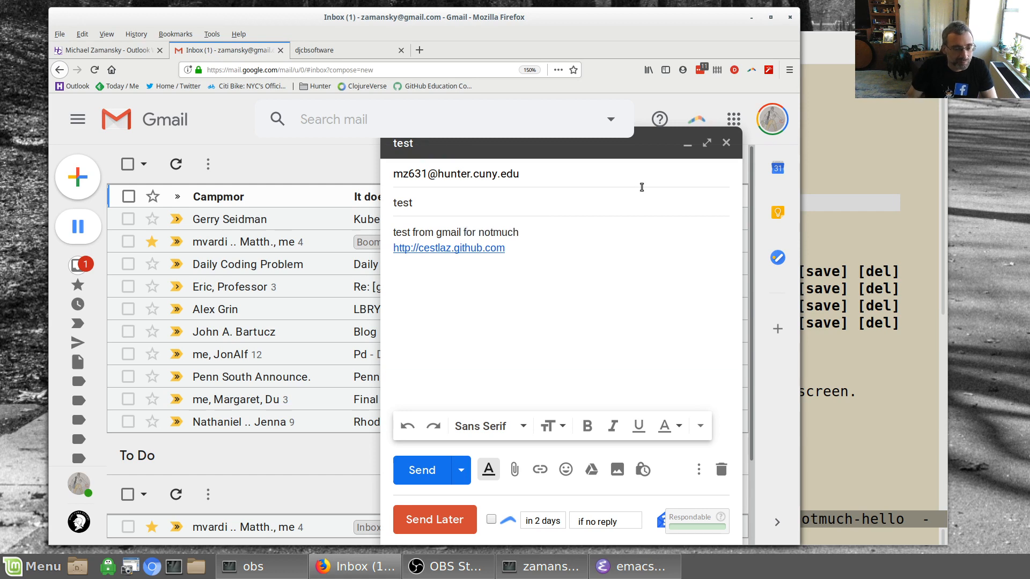
pyautogui.click(420, 470)
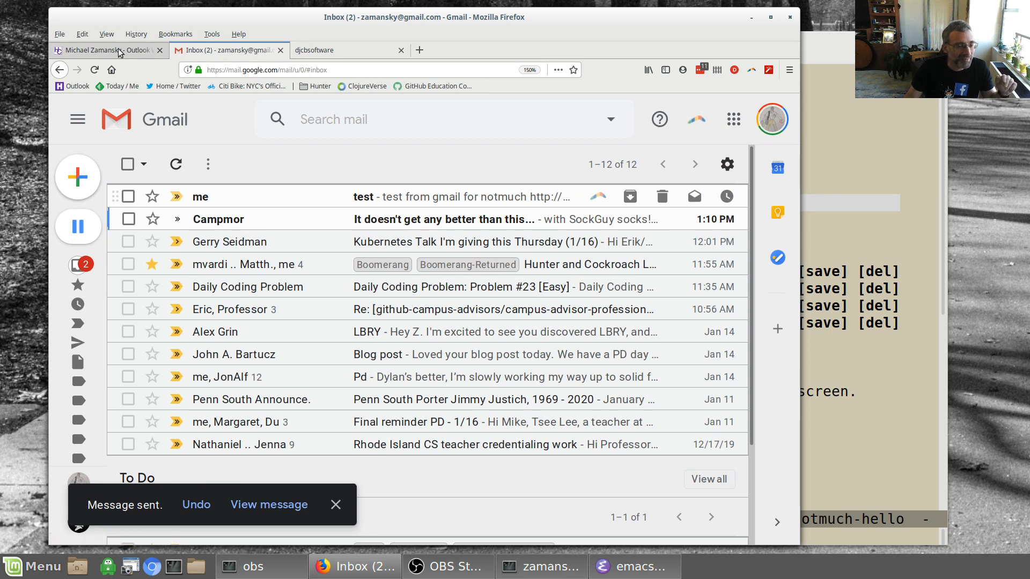
pyautogui.click(99, 50)
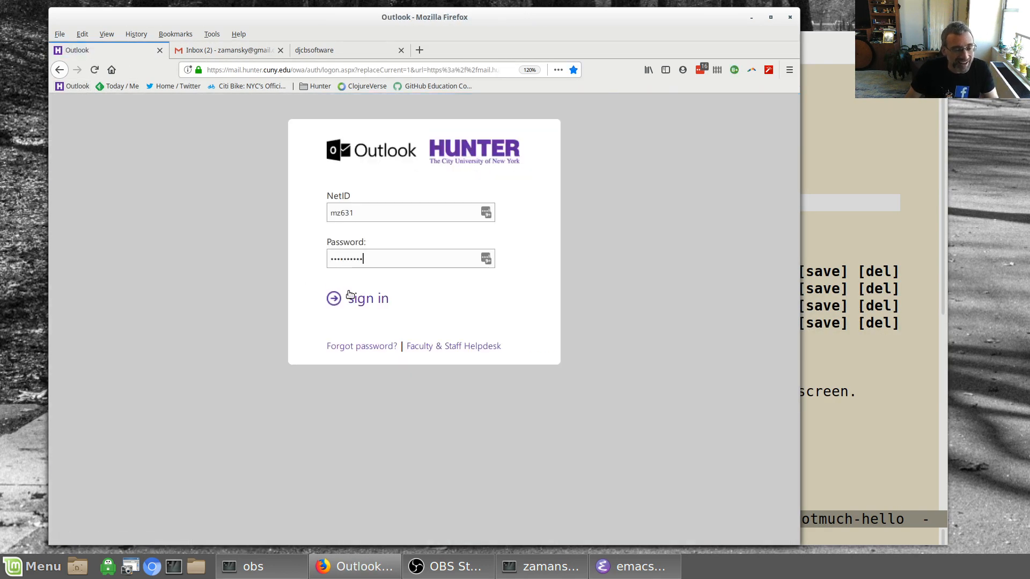
# - Sign in to the Hunter Outlook Web App account
pyautogui.click(367, 298)
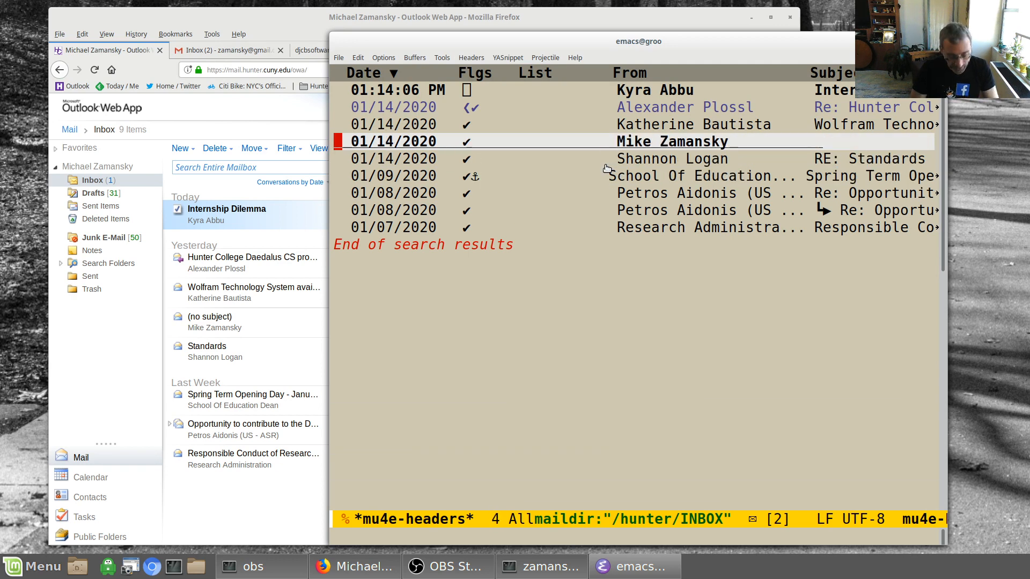
# - Mark Hunter inbox messages for refile to Archive, deletion and Trash in mu4e
pyautogui.press('r')
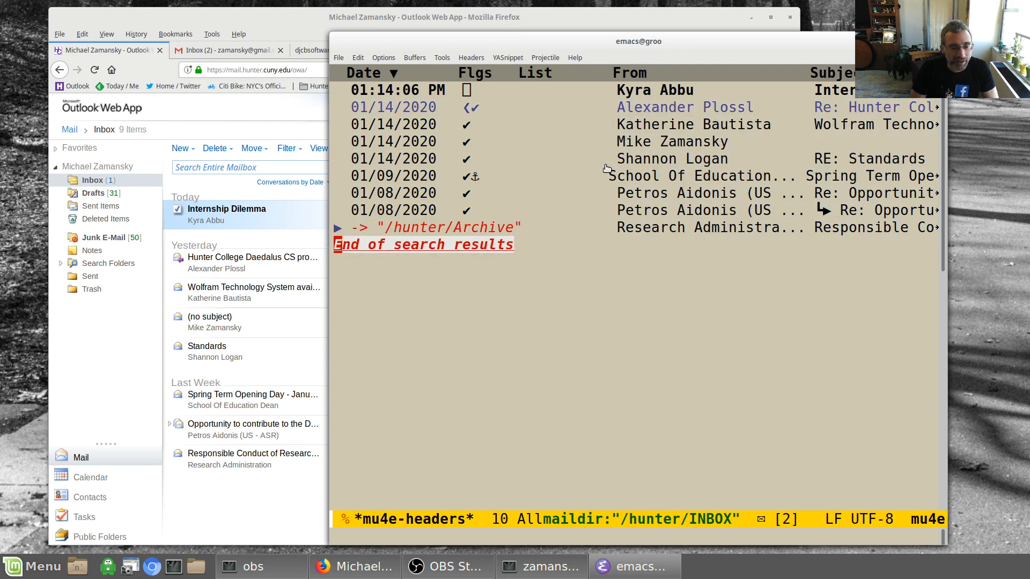
pyautogui.press('x')
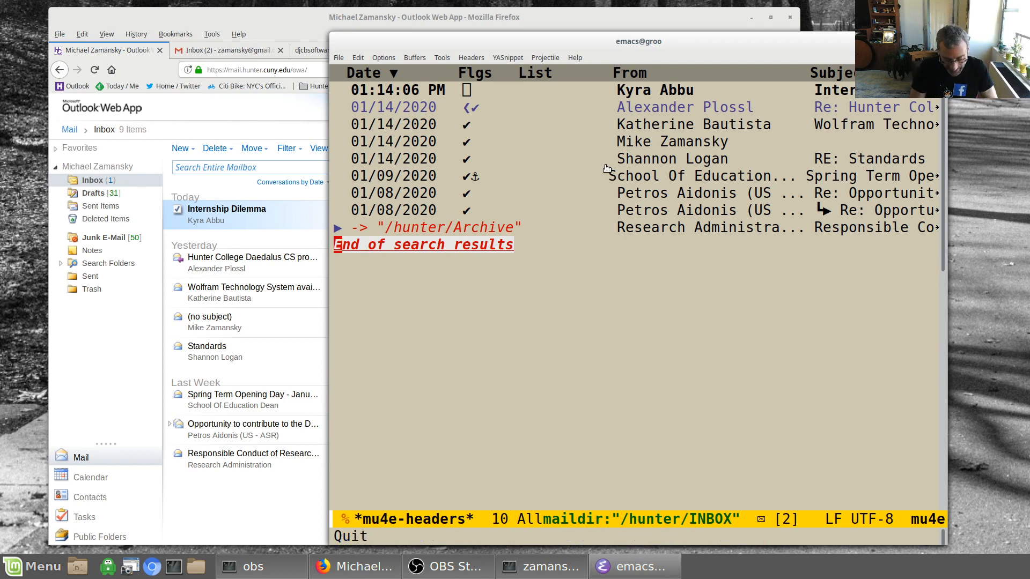
pyautogui.press('d')
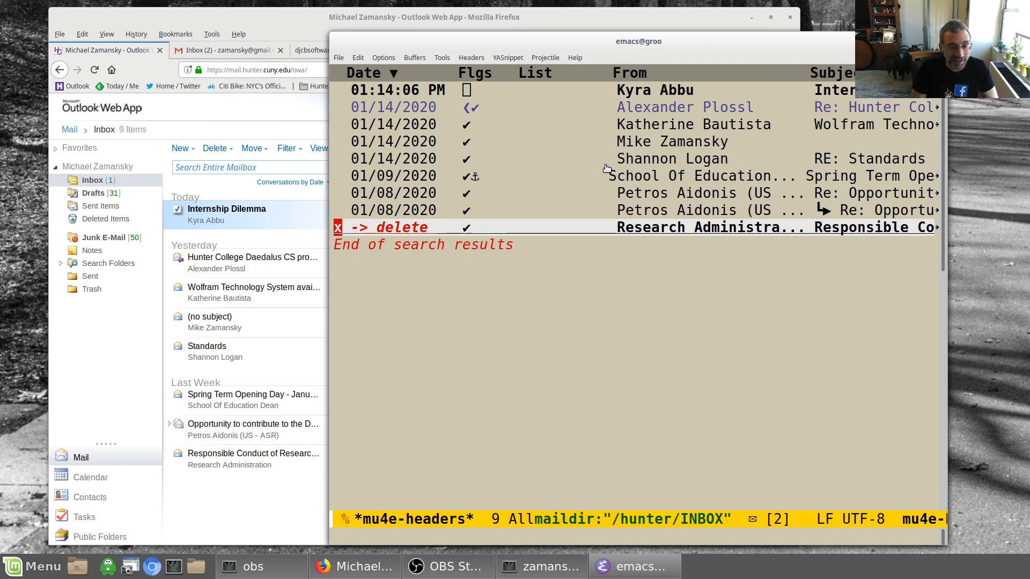
pyautogui.press('x')
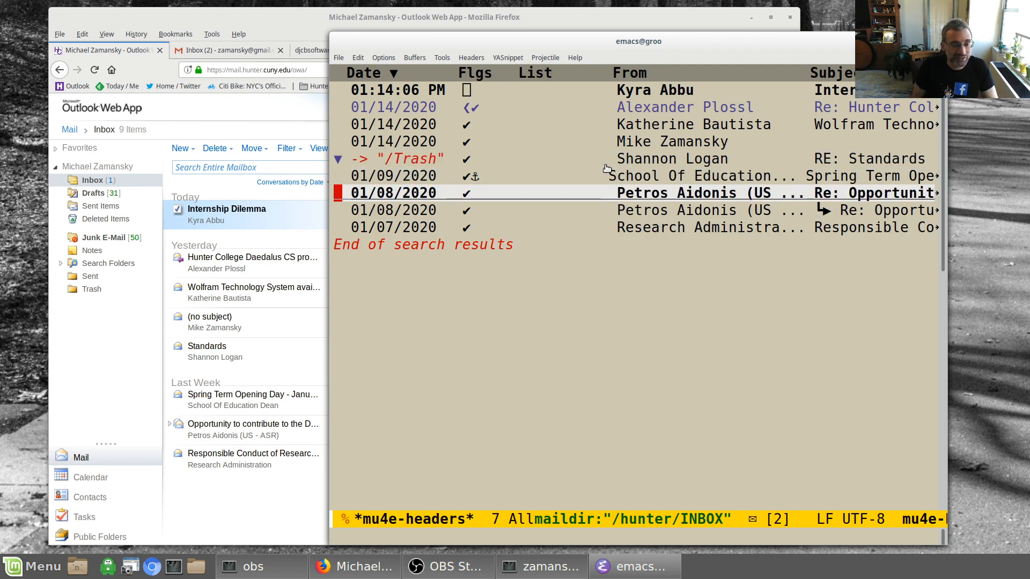
pyautogui.press('d')
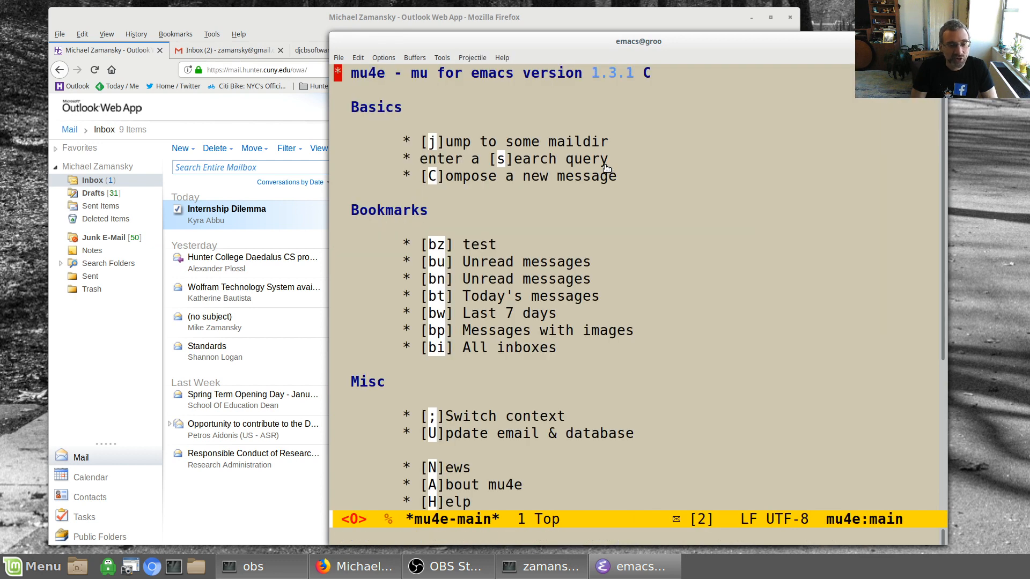
# - Jump to the mu4e /Trash folder, return to the inbox and update mail
pyautogui.press('j')
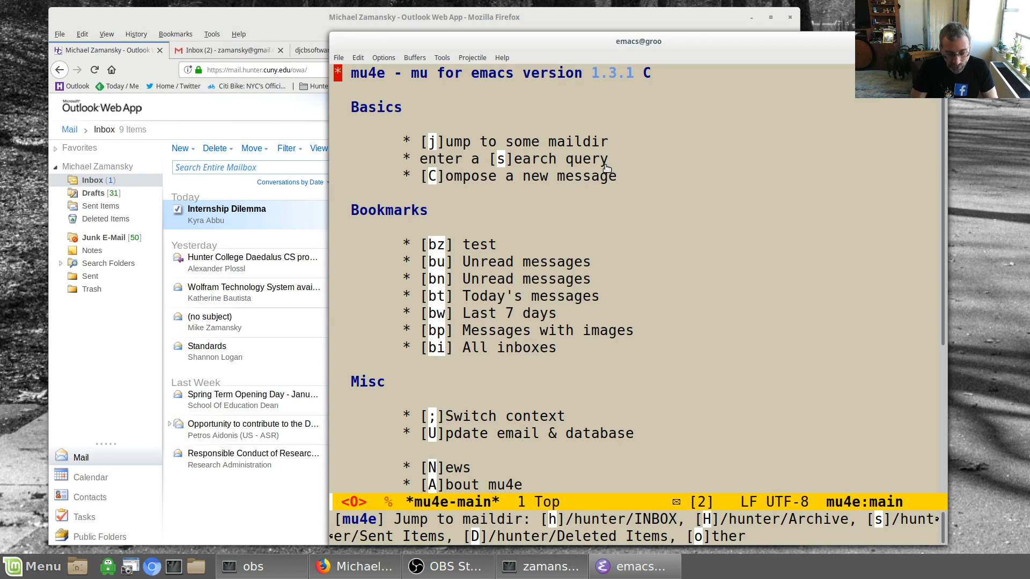
pyautogui.press('j')
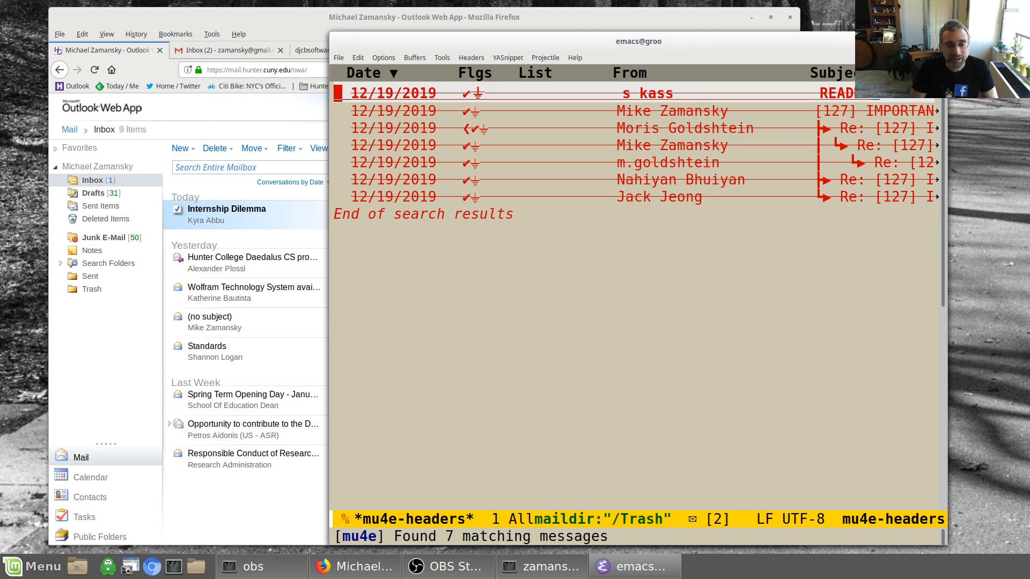
pyautogui.press('down')
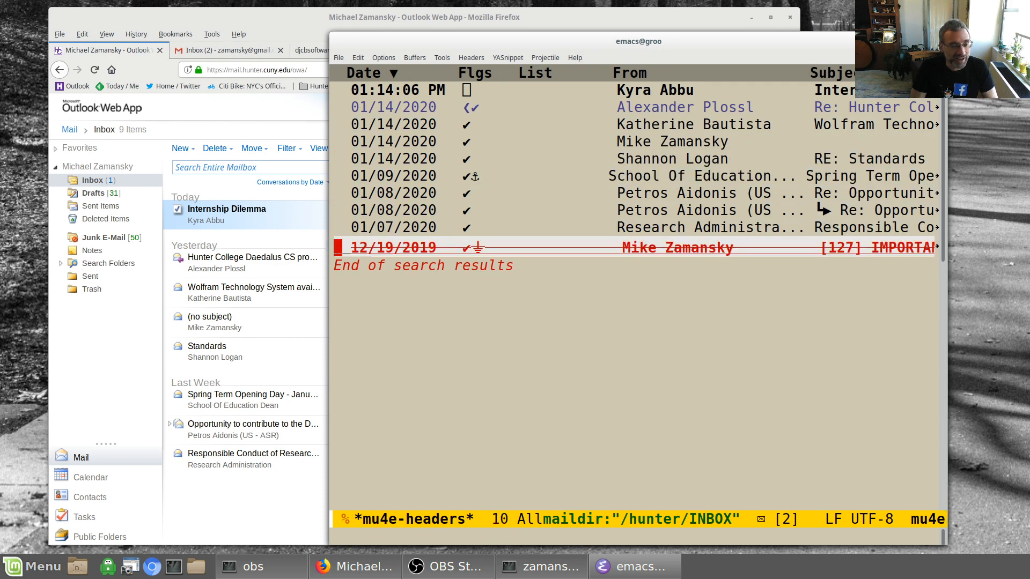
pyautogui.press('m')
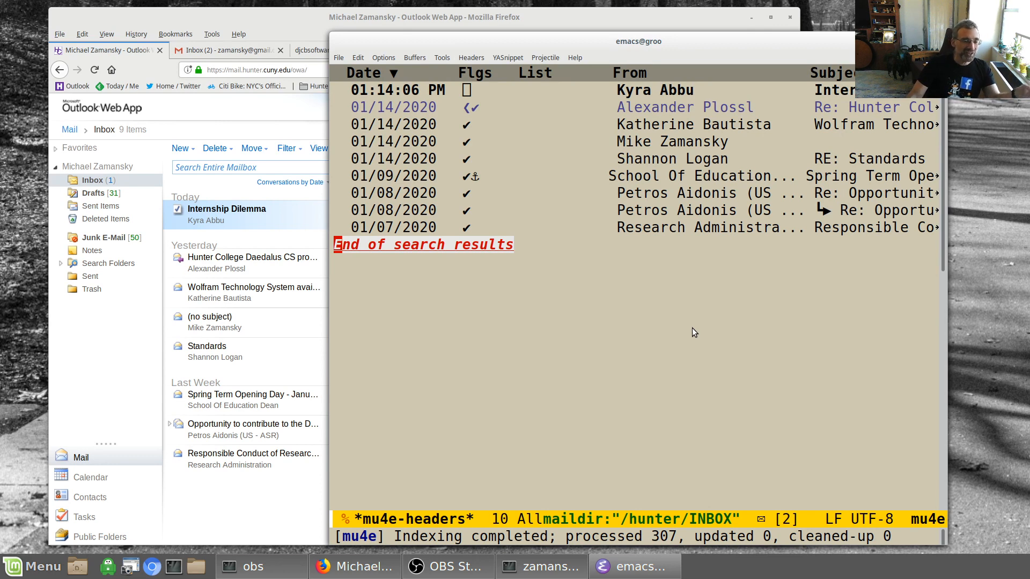
pyautogui.moveTo(646, 325)
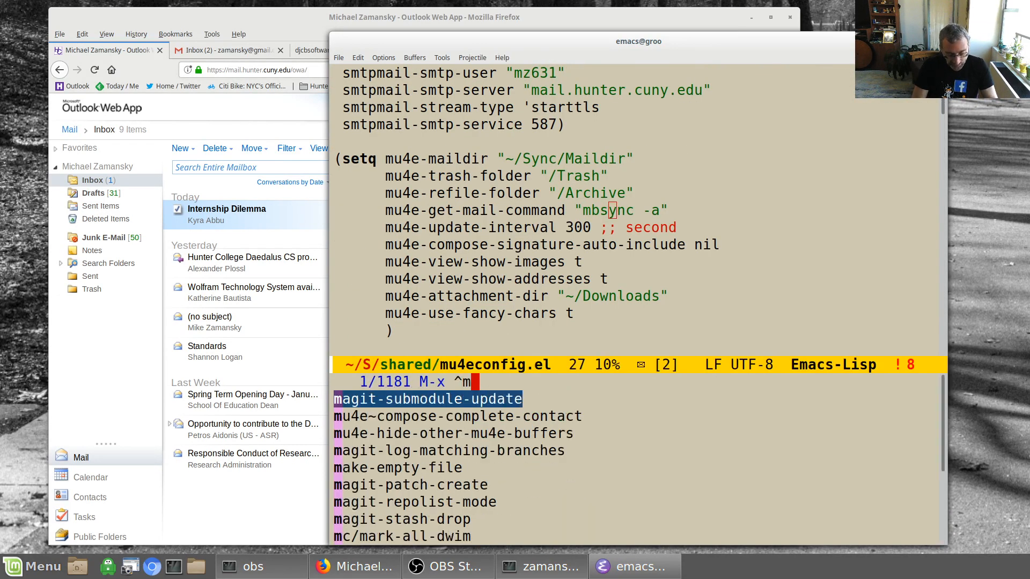
# - Run mu4e-overview, then start a notmuch search for date:yester..
pyautogui.write('u4e over')
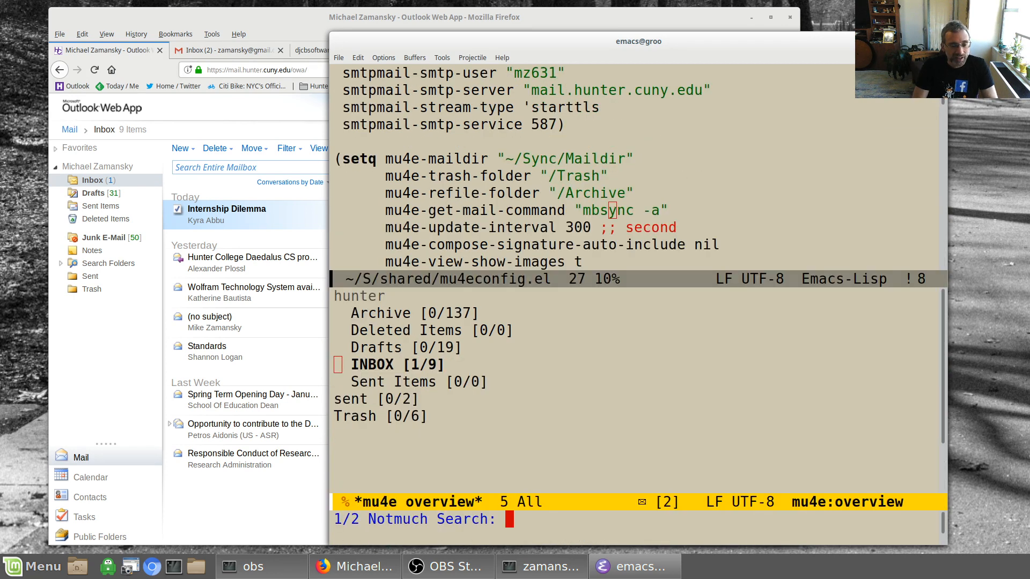
pyautogui.write('date')
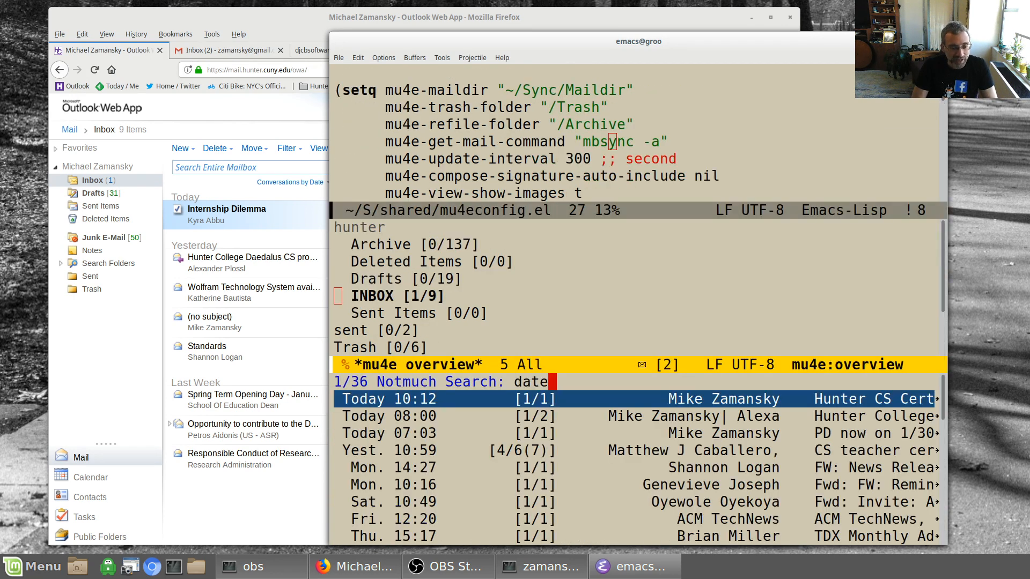
pyautogui.write(':yester')
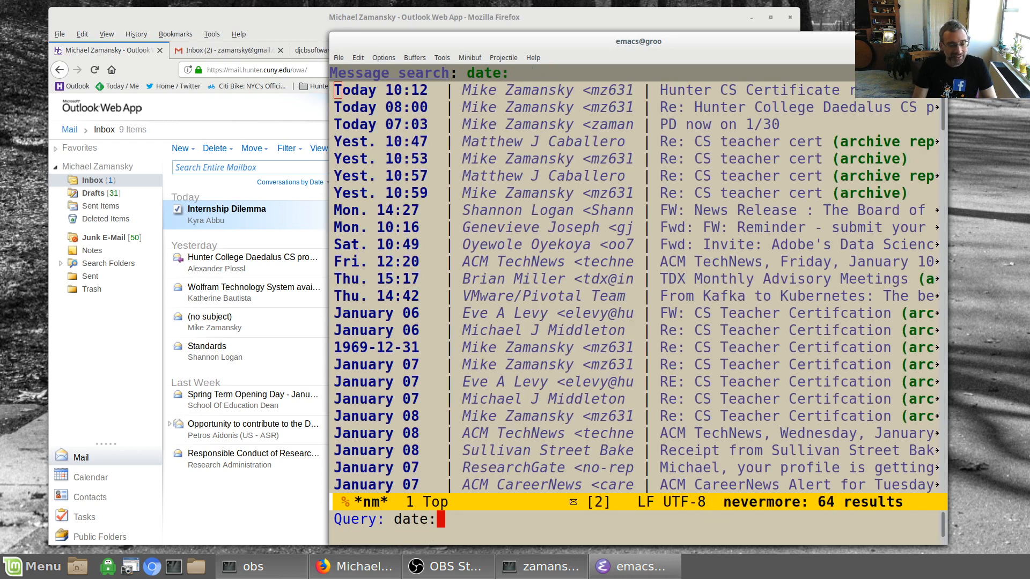
# - Run a nevermore search for date:yesterday to list the matching recent messages
pyautogui.write('yesterday')
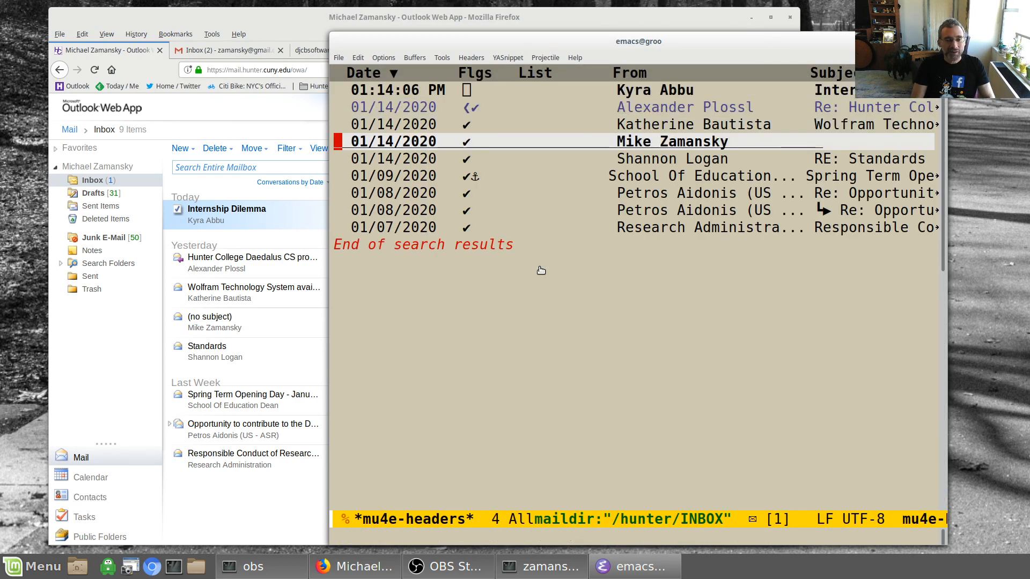
# - Search mu4e for date:yesterday, view the 21 results, and return to the main screen
pyautogui.press('d')
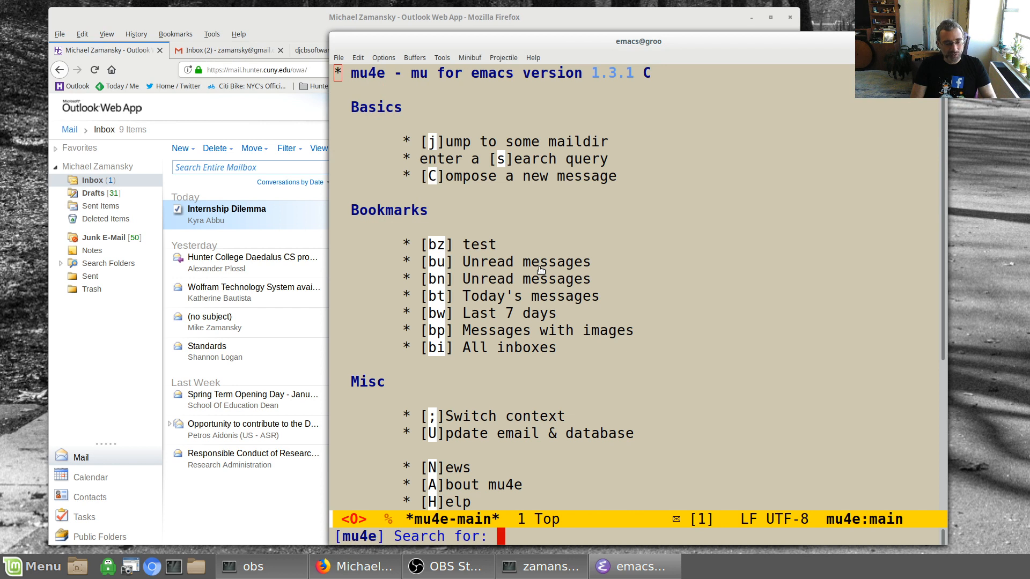
pyautogui.moveTo(539, 270)
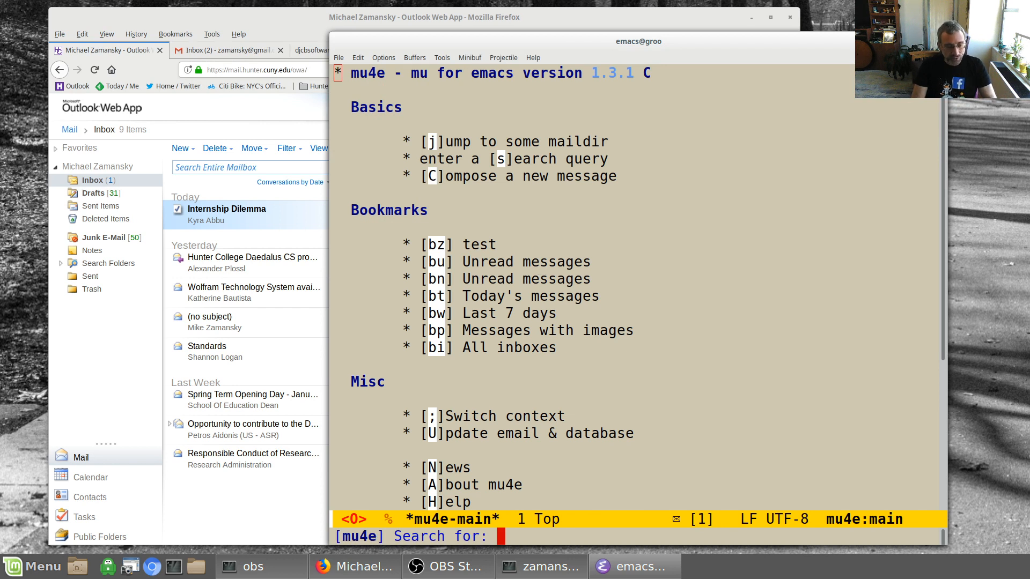
pyautogui.write('date:yesrt')
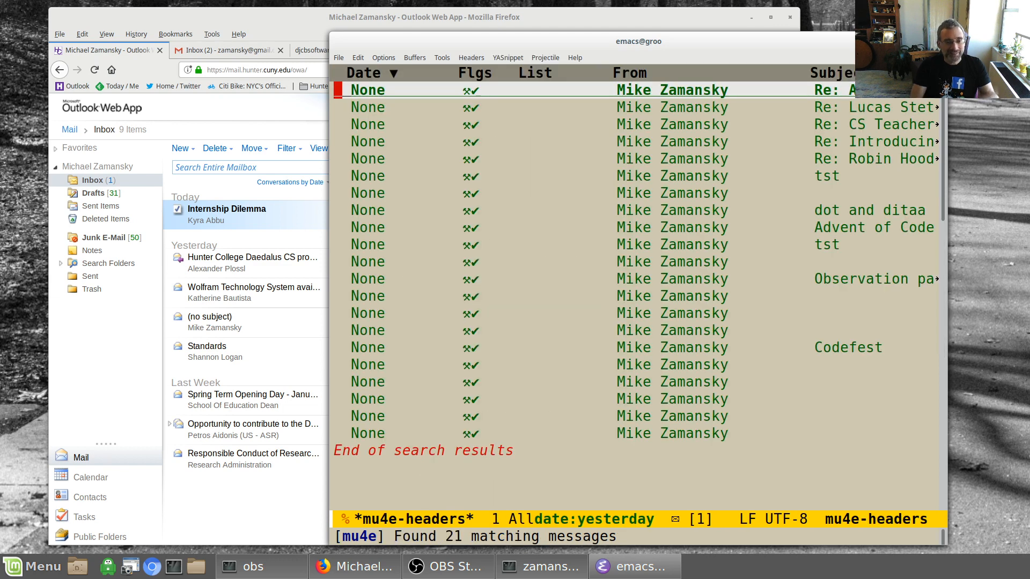
pyautogui.press('q')
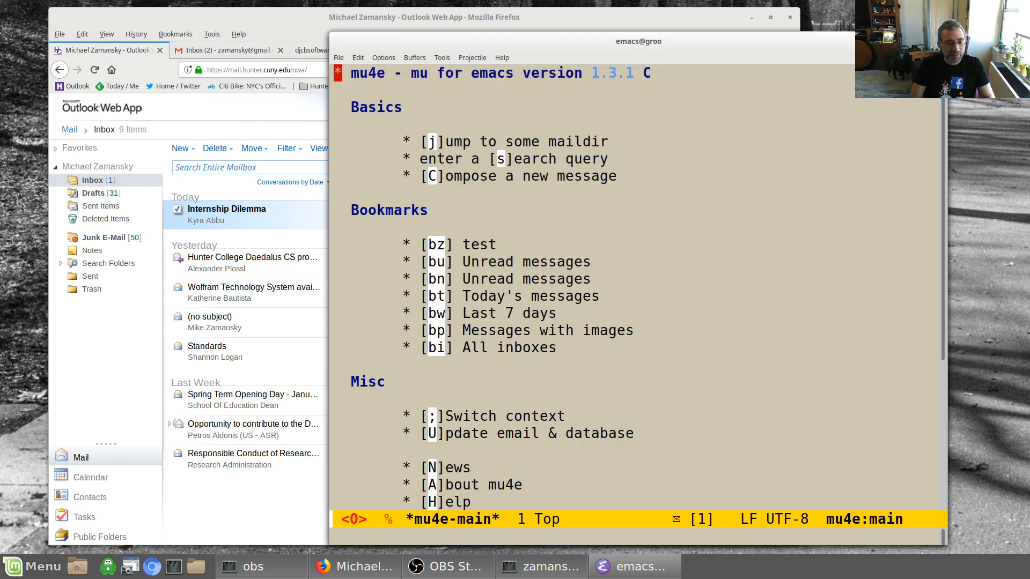